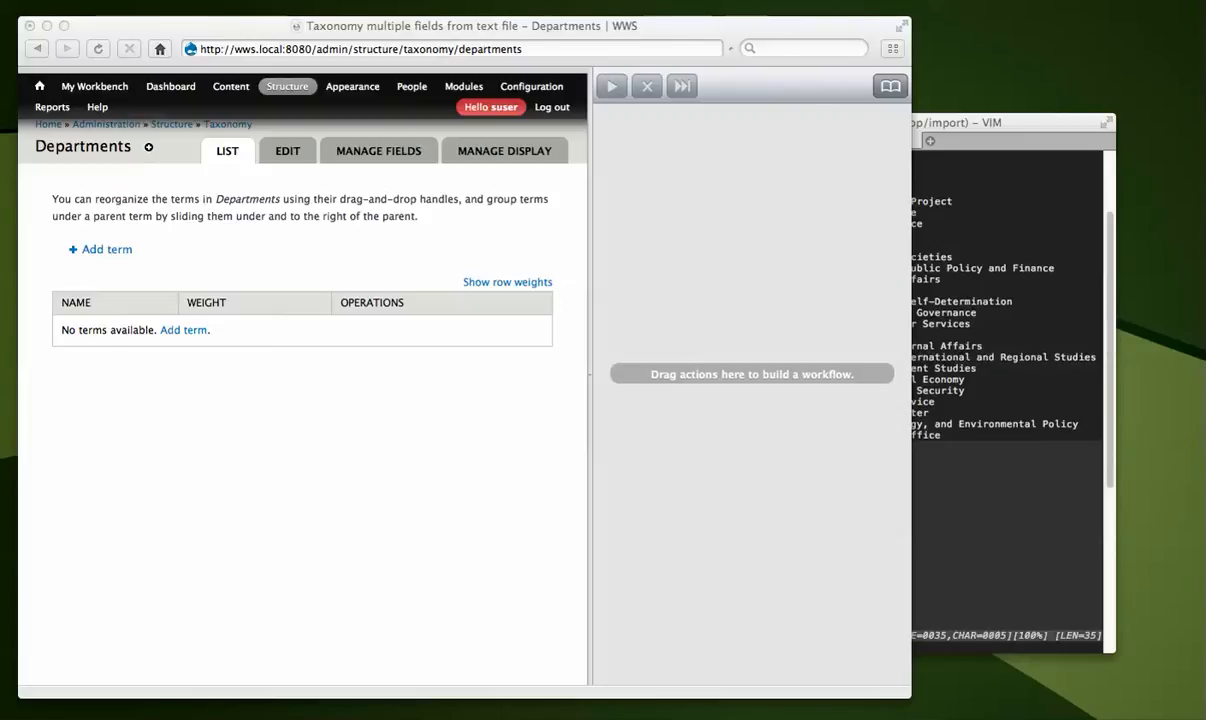
mouse_move(836, 617)
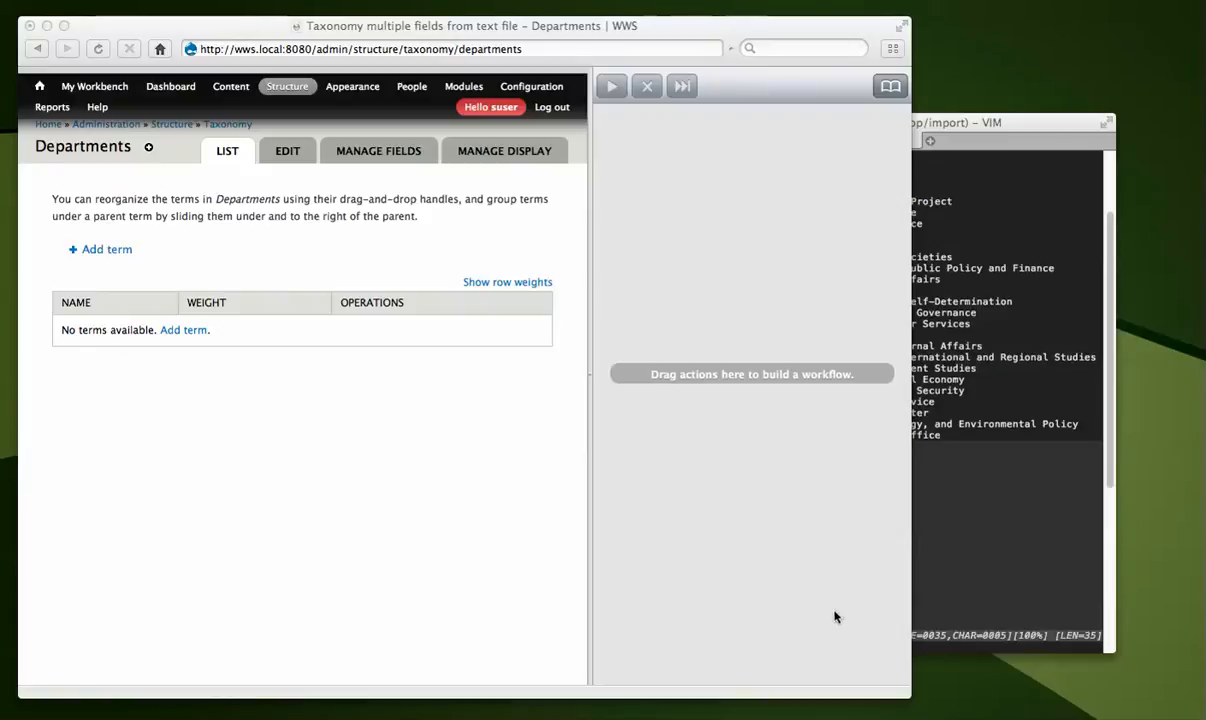
mouse_move(663, 533)
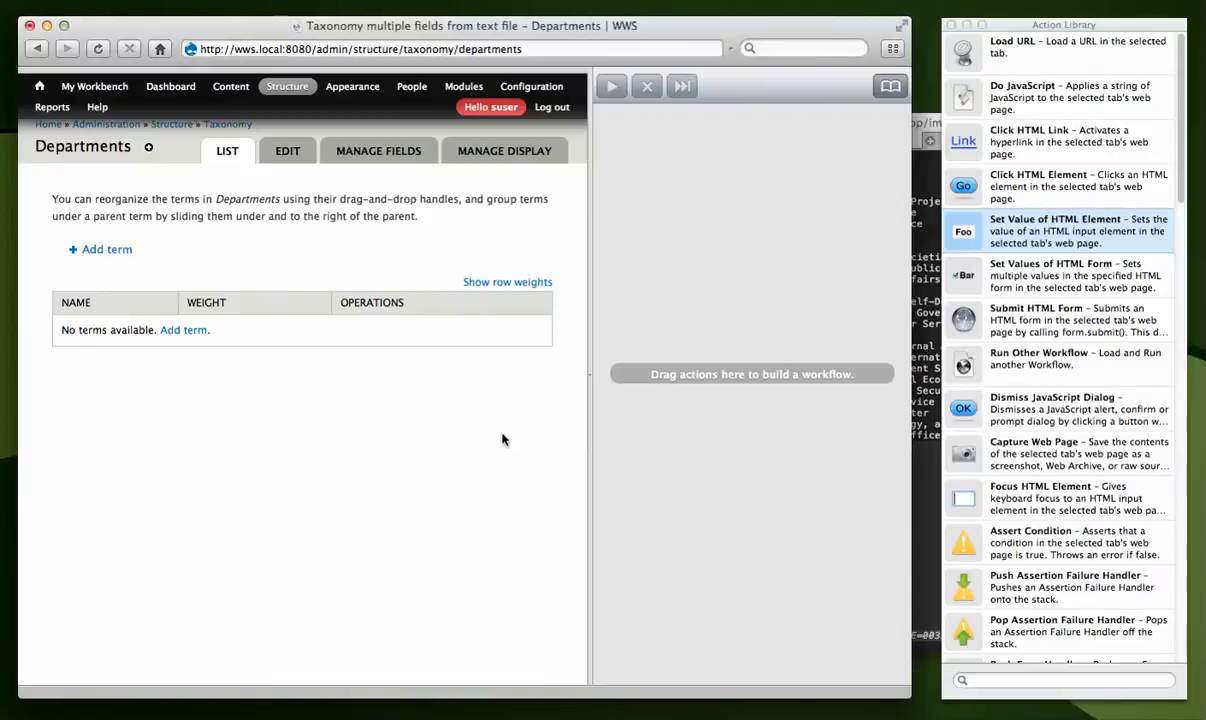
mouse_move(195, 341)
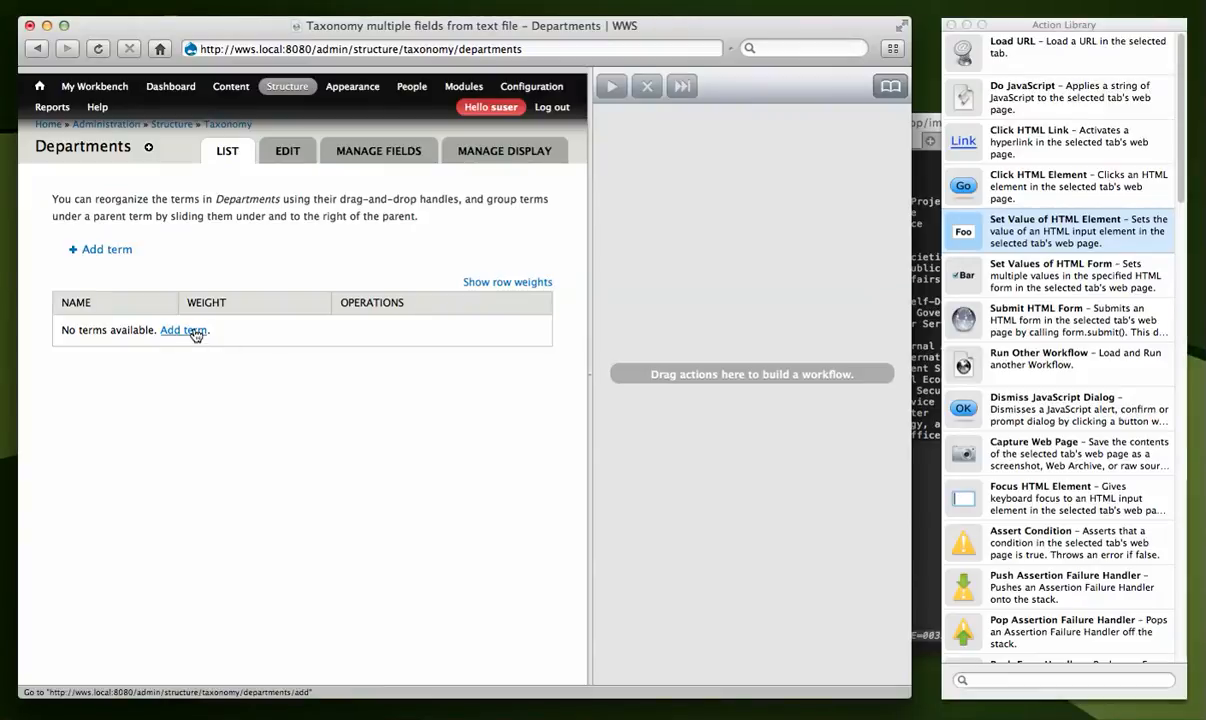
mouse_move(826, 140)
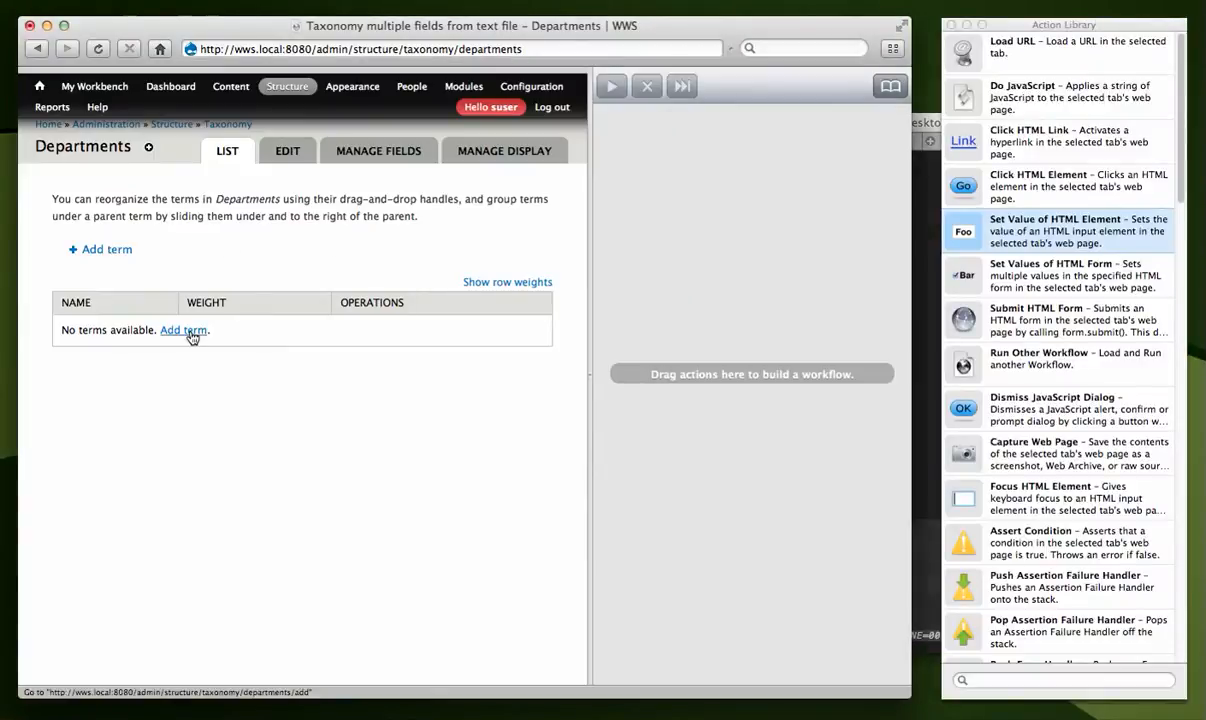
Load the Departments add-term form from the empty taxonomy term list.
click(183, 330)
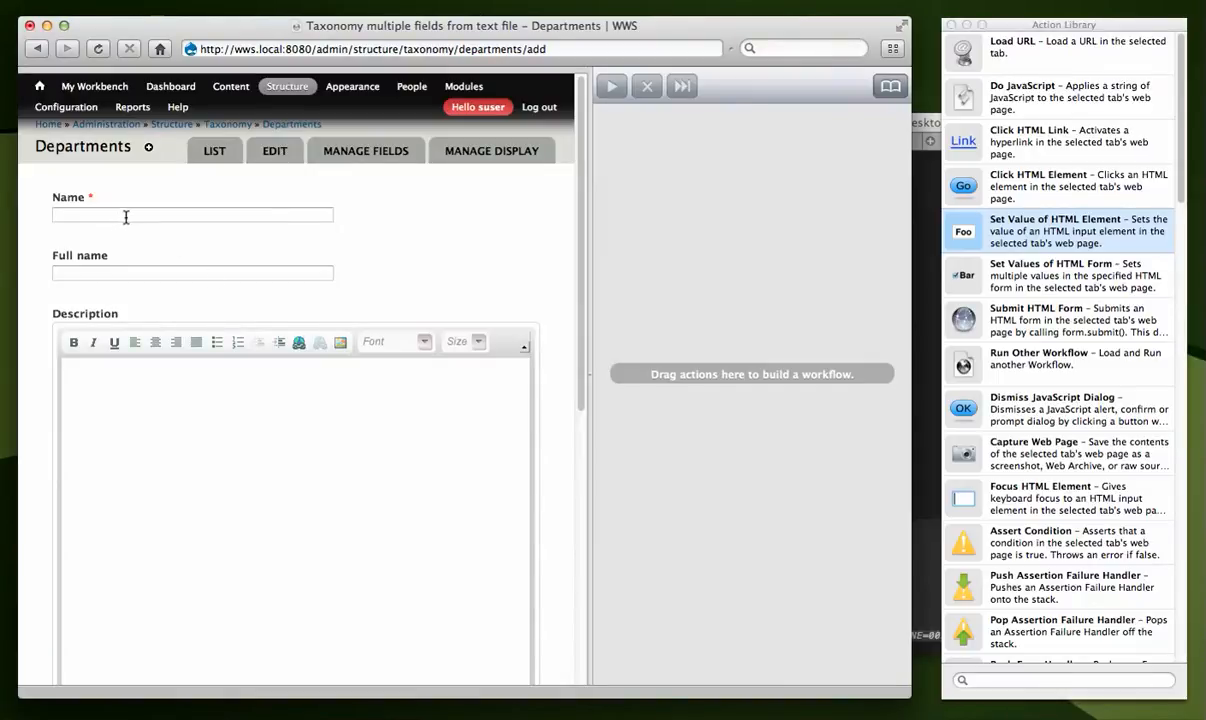
click(192, 214)
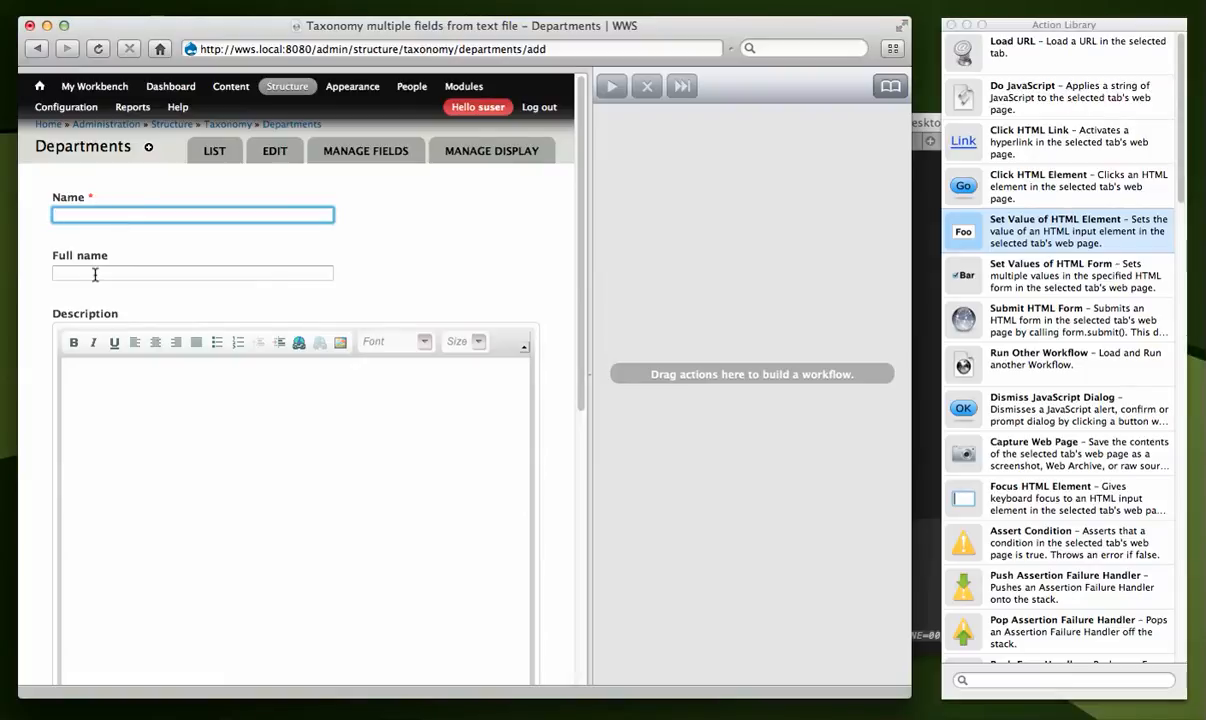
click(192, 273)
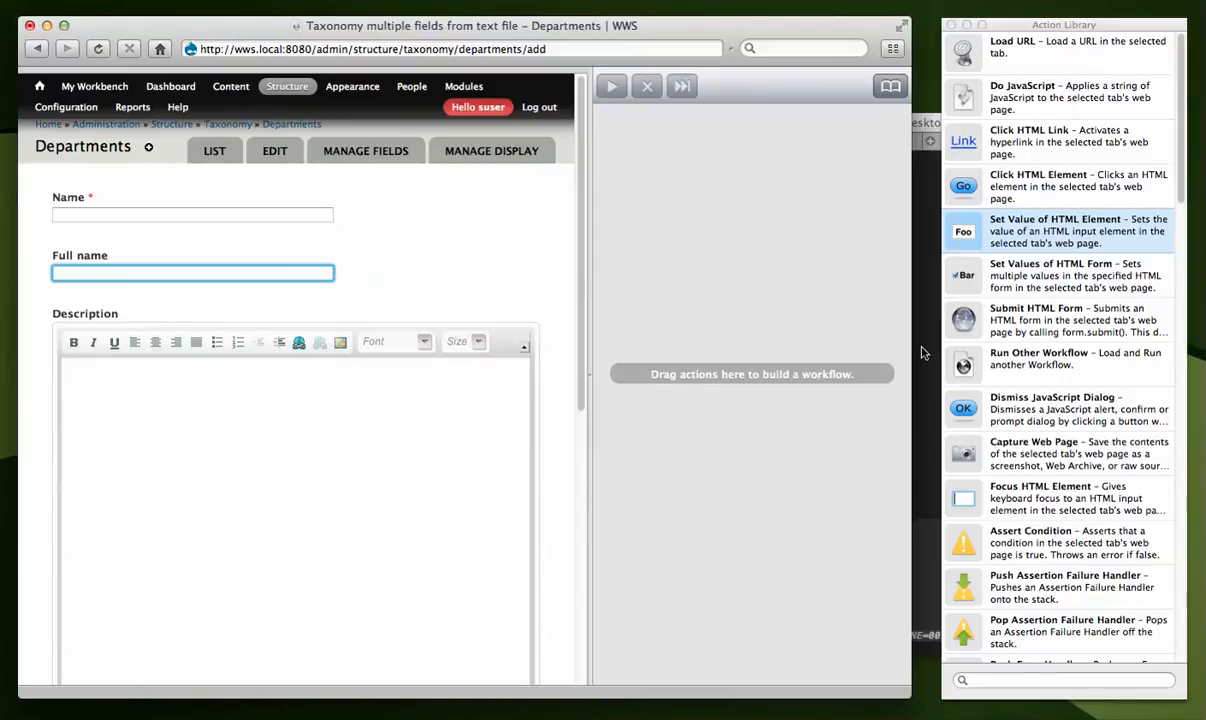
mouse_move(260, 220)
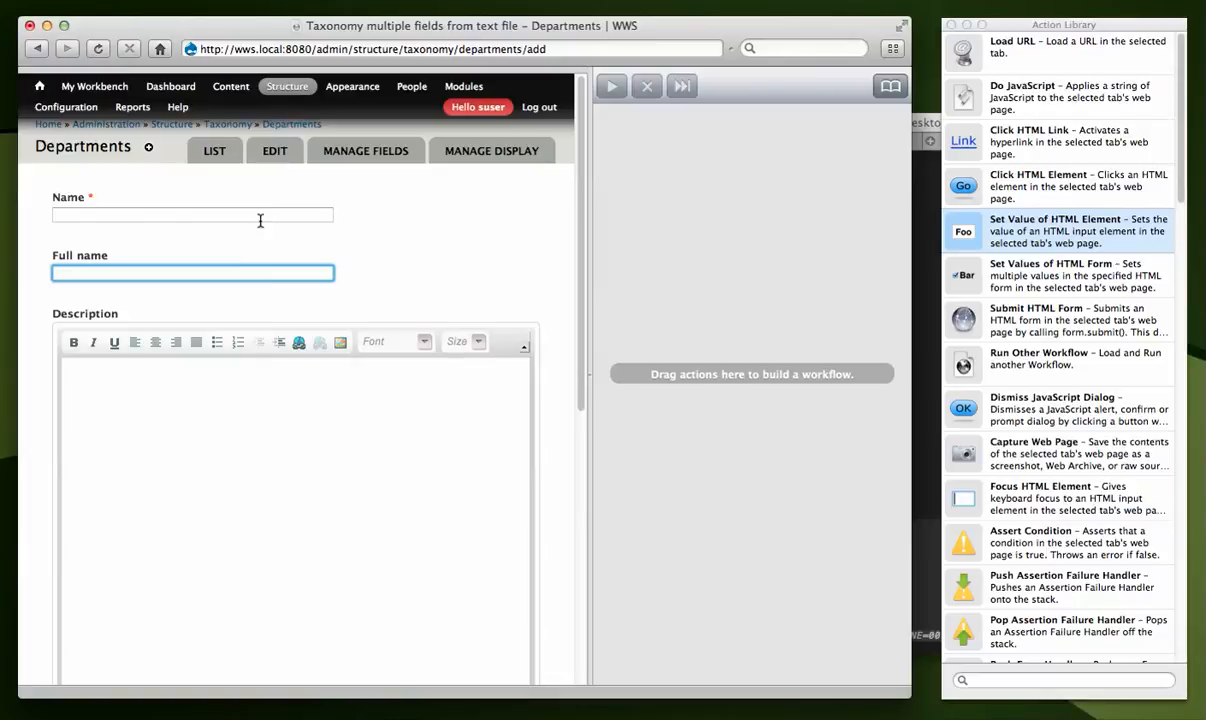
click(192, 216)
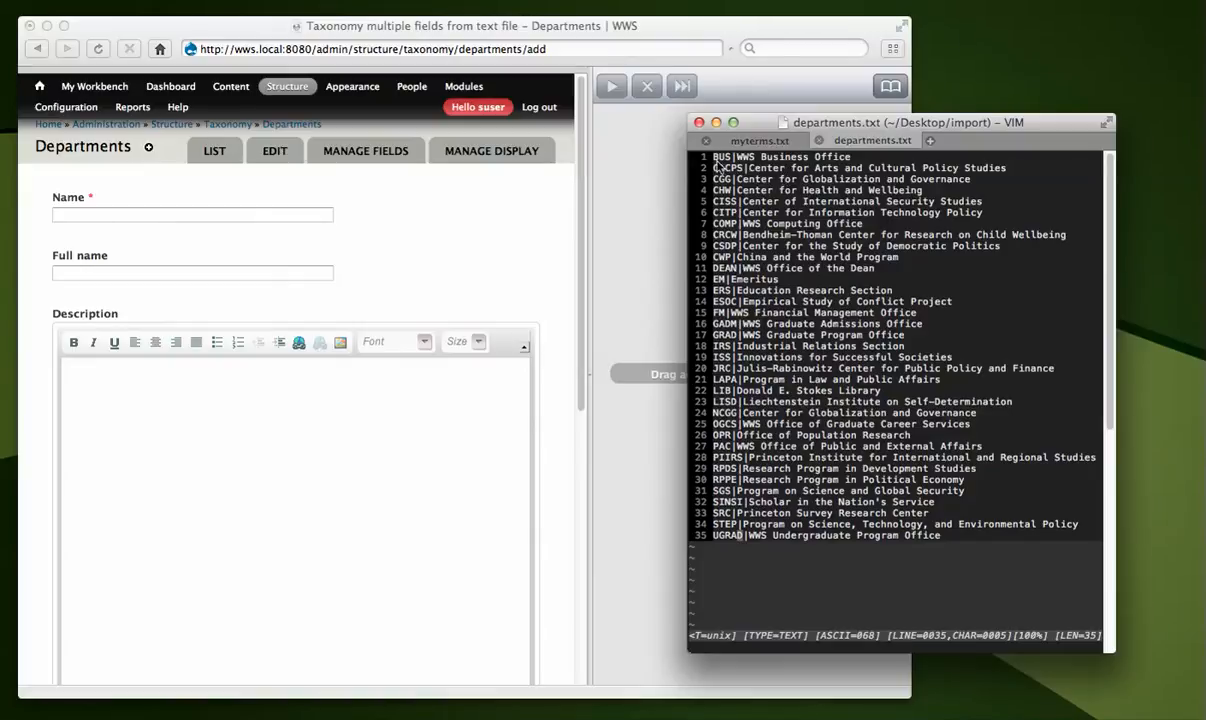
Step through the code|full-name lines of departments.txt in MacVim.
key(v)
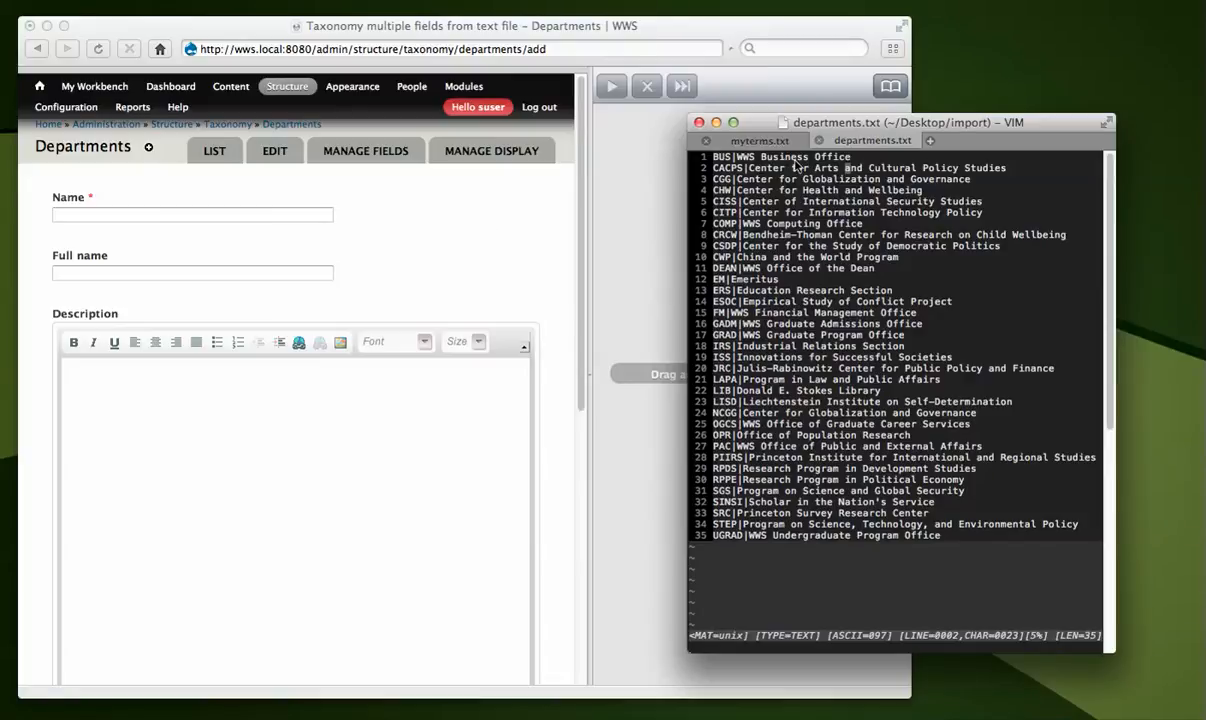
mouse_move(571, 217)
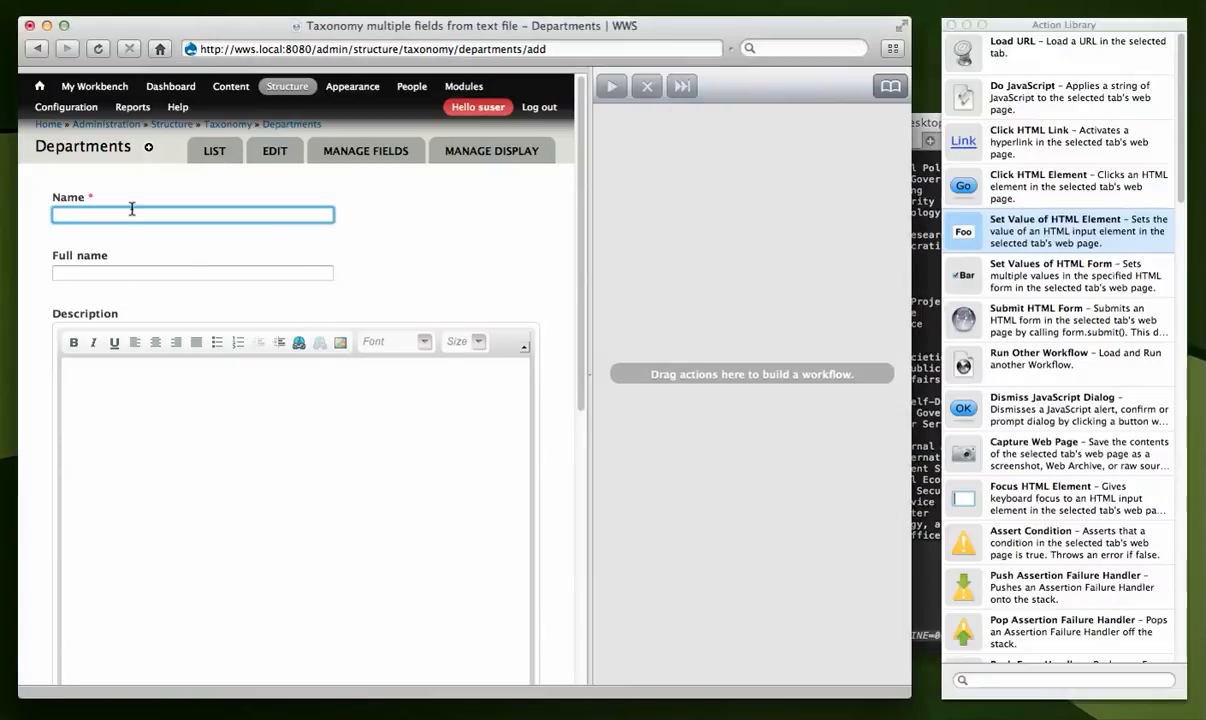
mouse_move(305, 245)
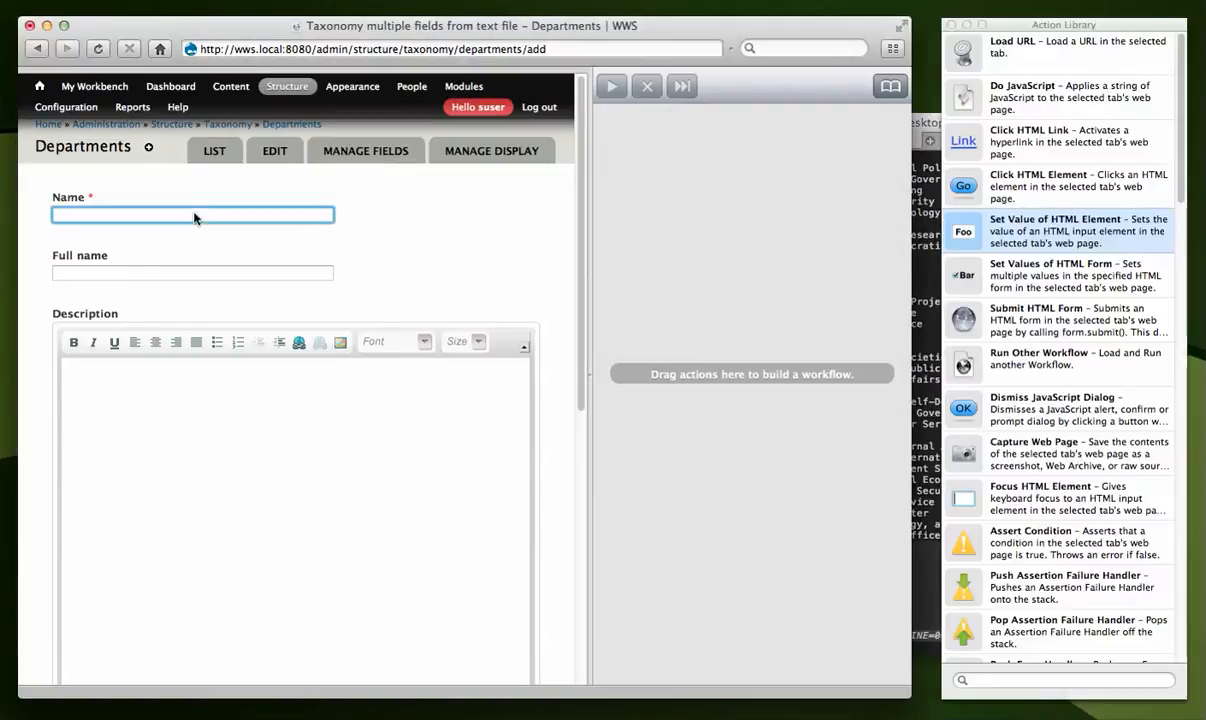
Save a Departments term named BUS with full name 'WWS Business Office'.
text(BUS)
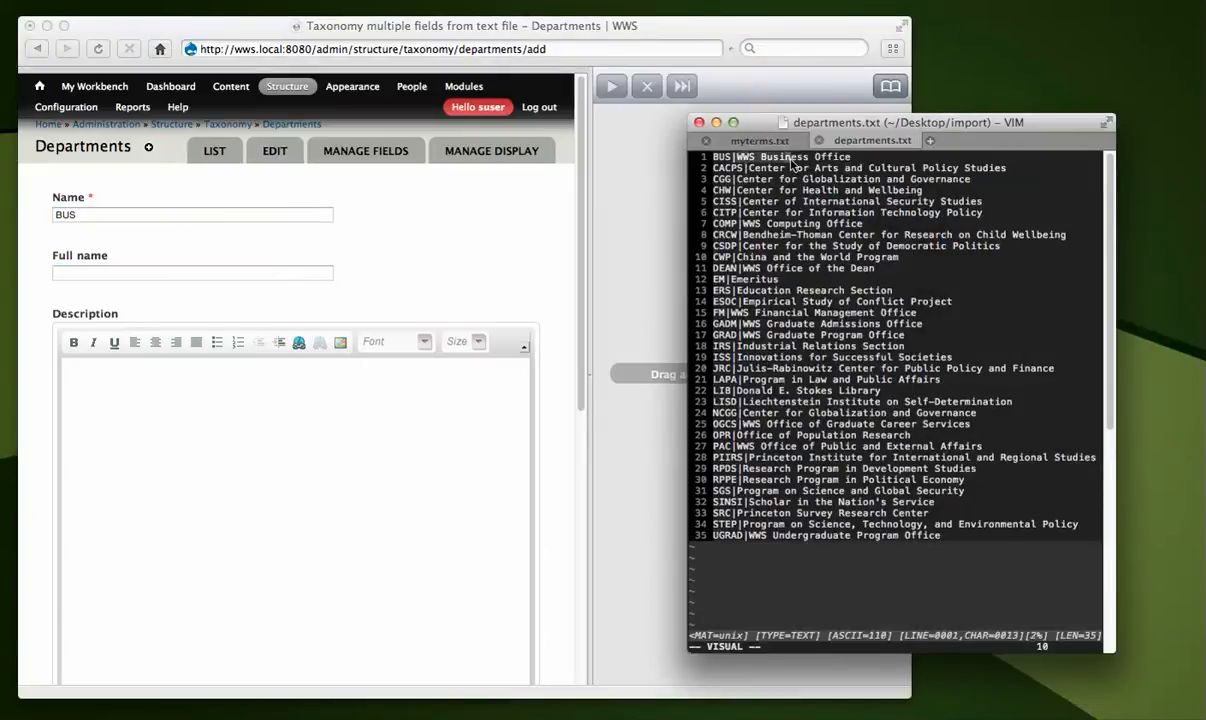
click(192, 272)
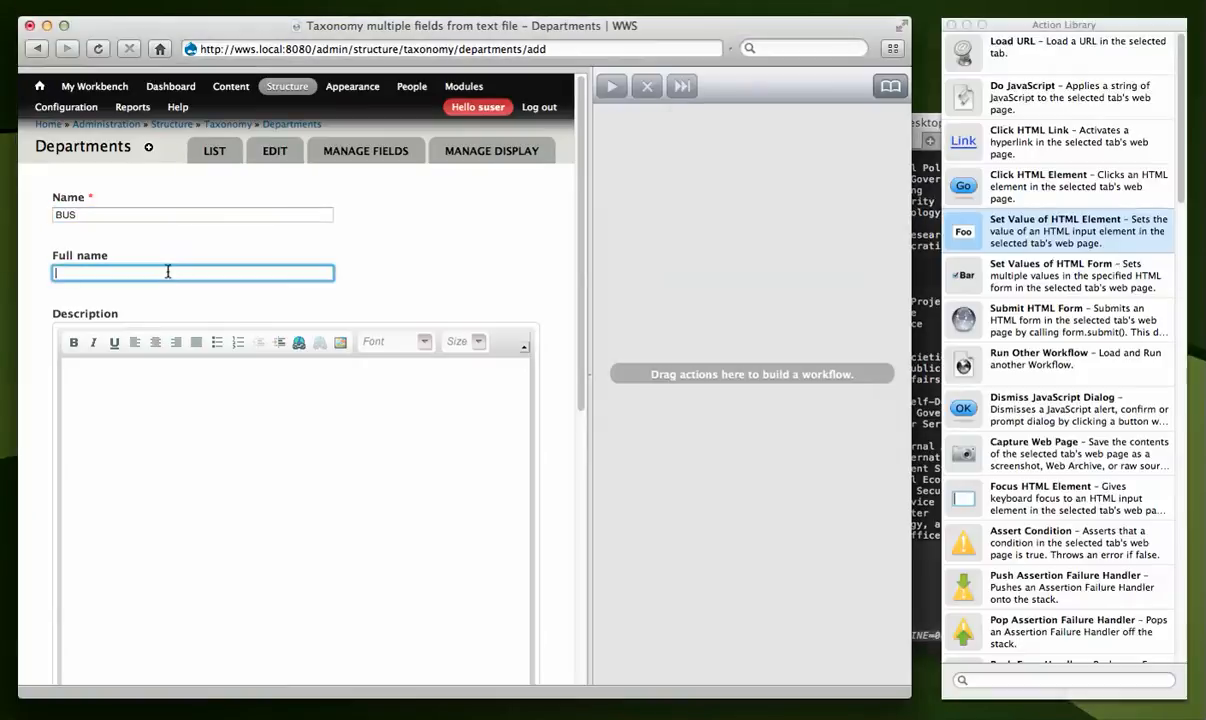
text(WWS Business Office)
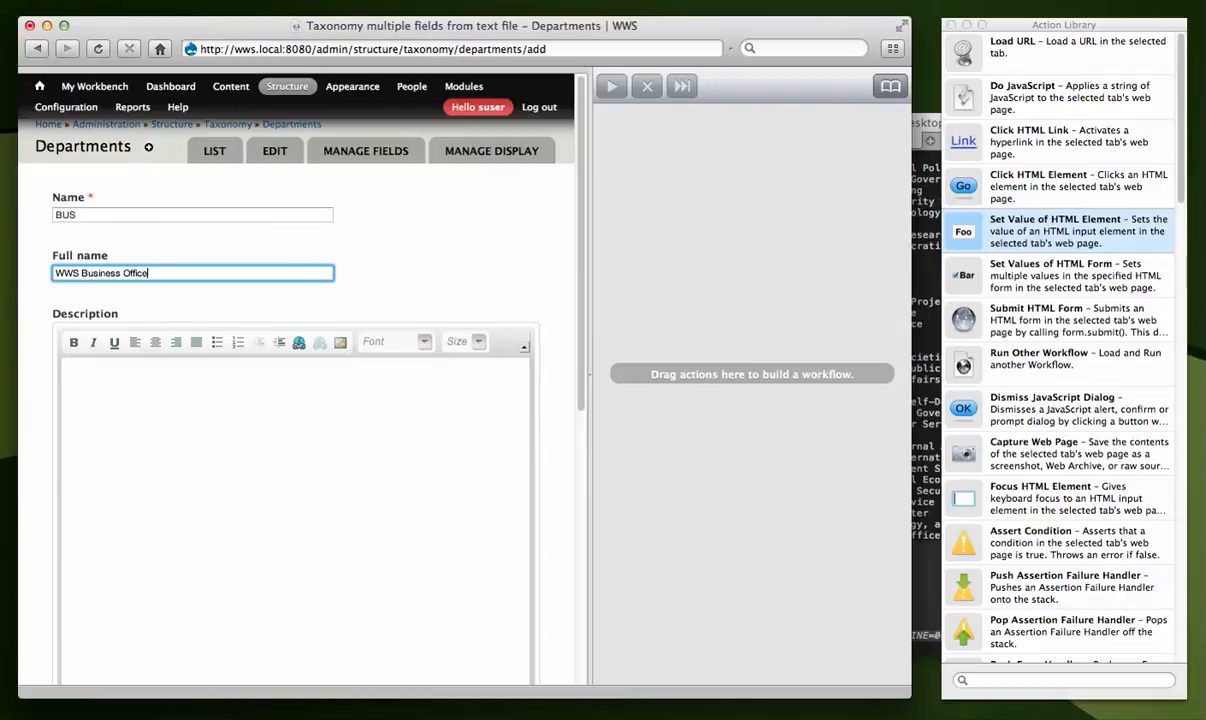
scroll(down, 3)
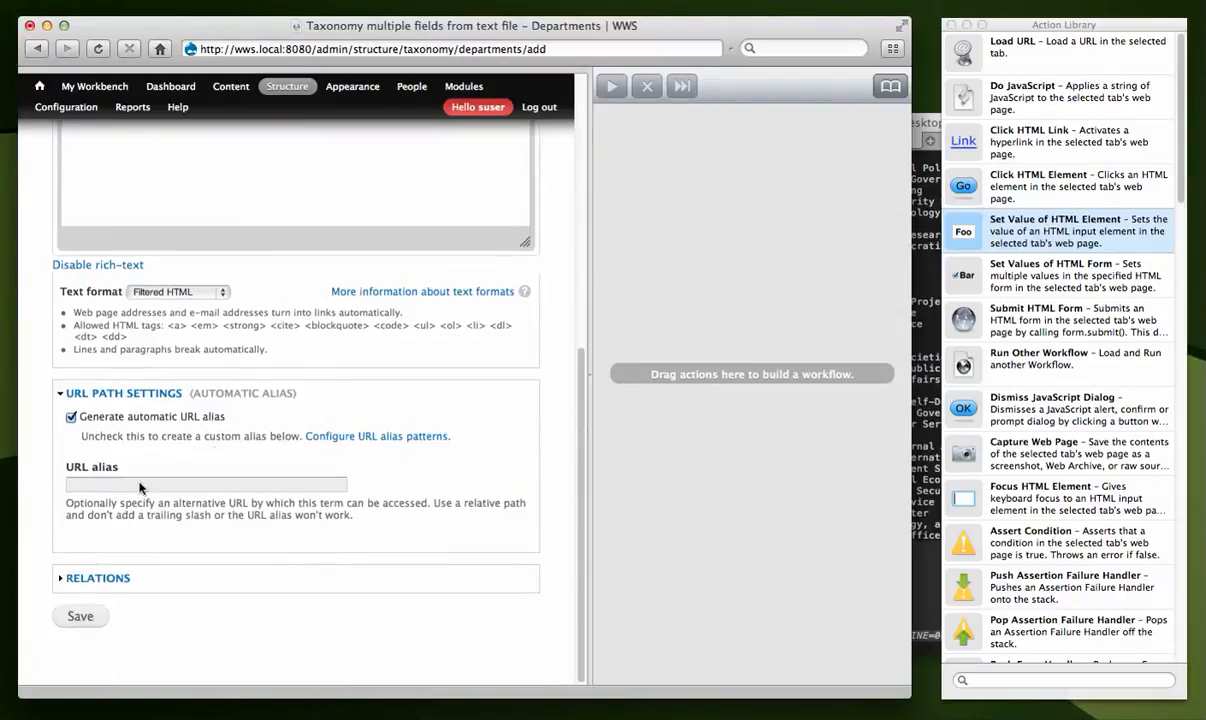
click(79, 616)
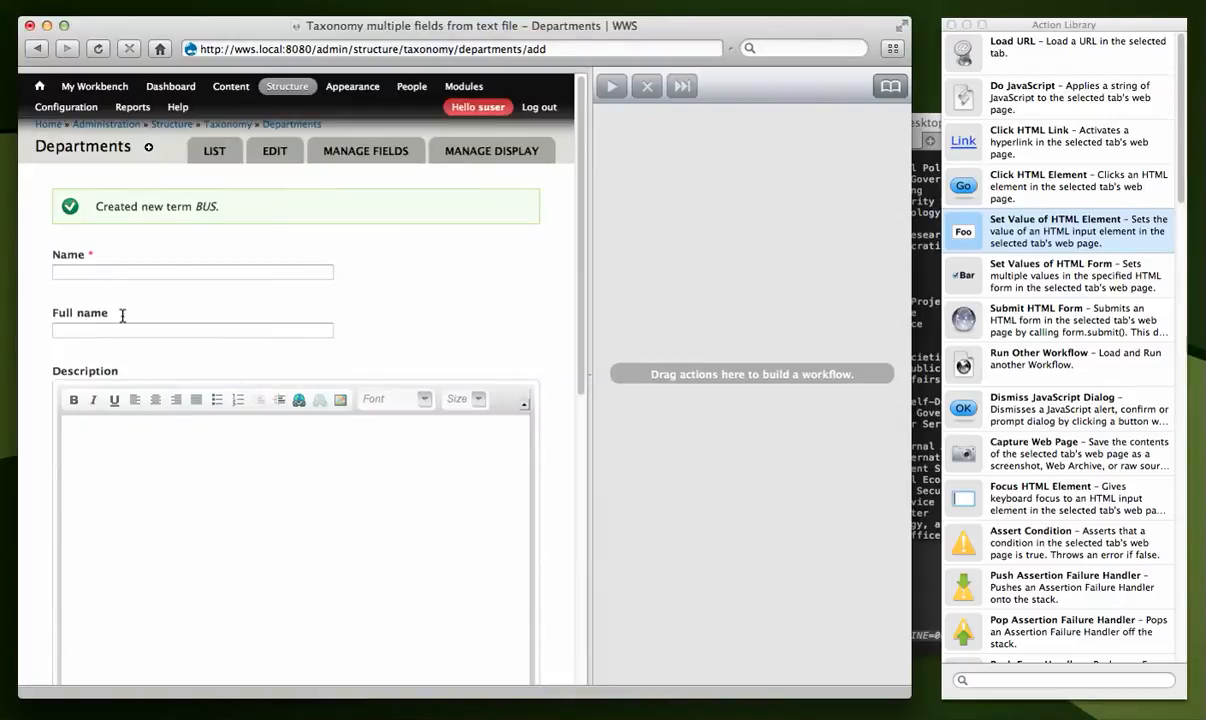
mouse_move(170, 523)
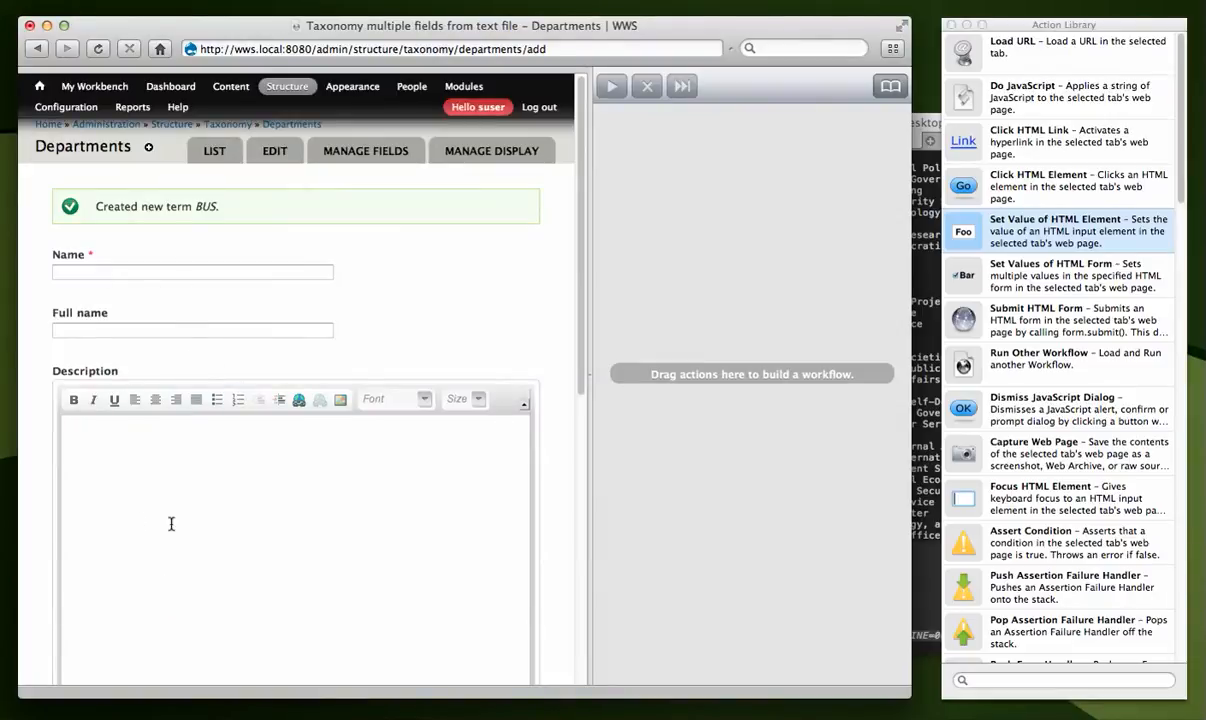
mouse_move(287, 347)
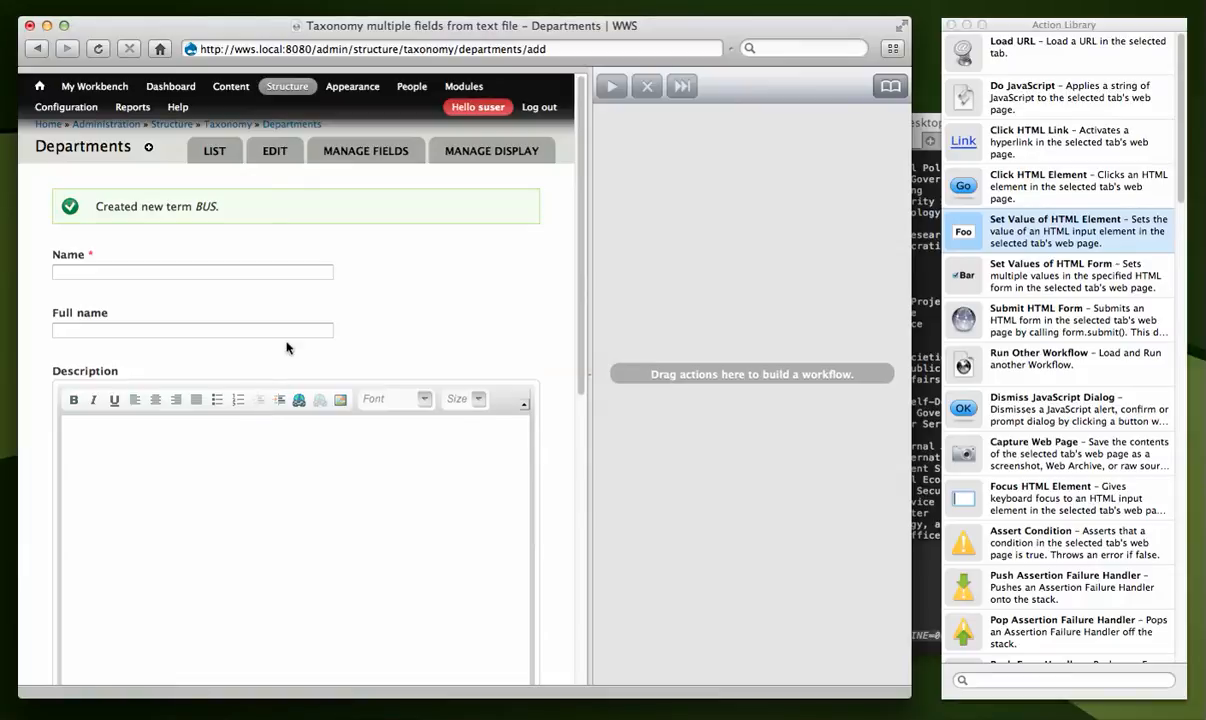
mouse_move(359, 251)
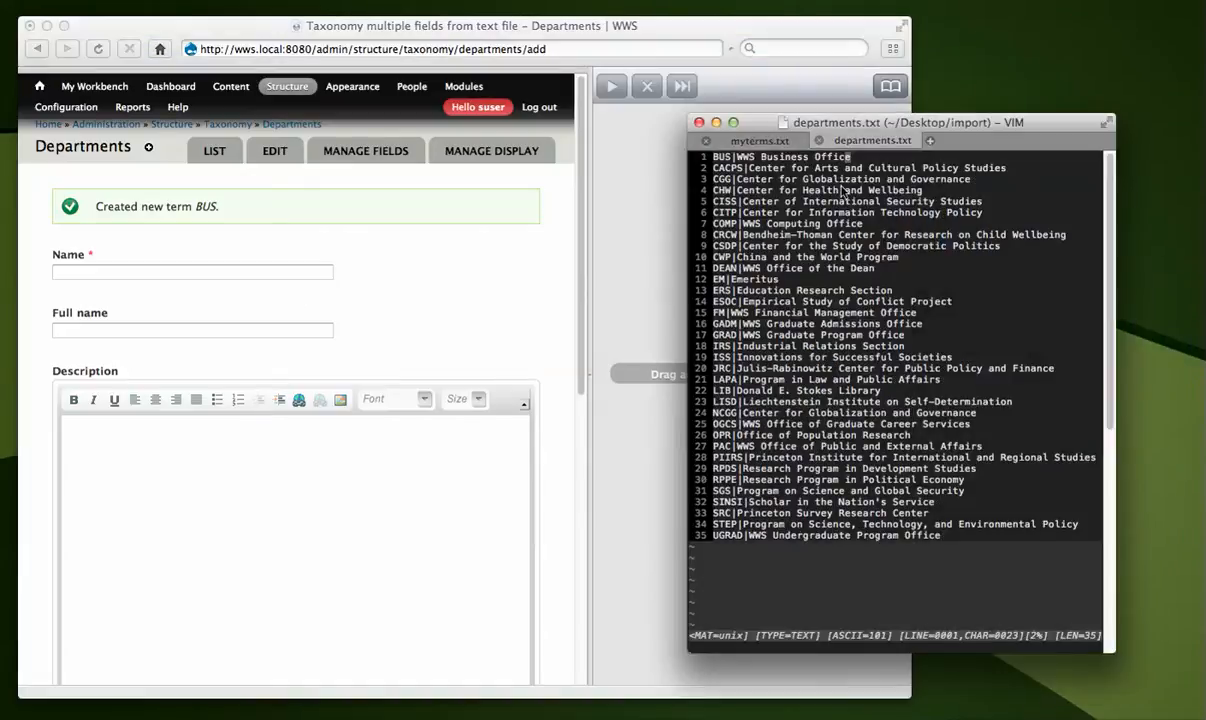
mouse_move(427, 286)
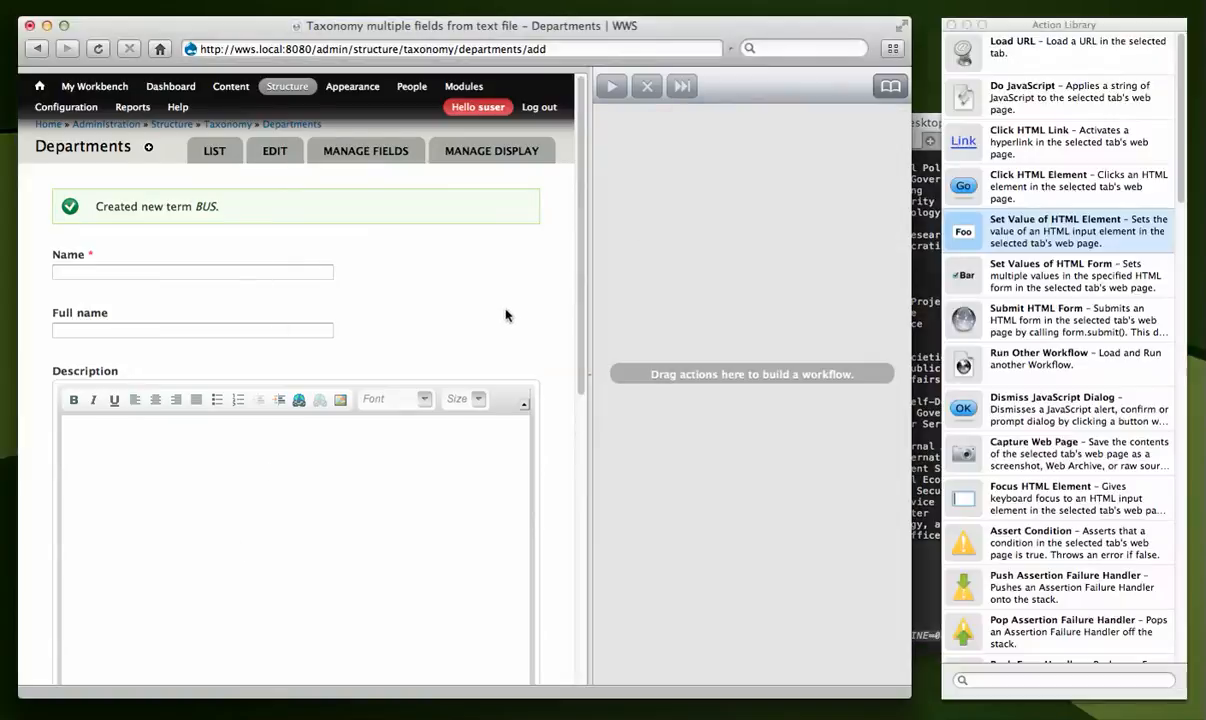
Delete the BUS term from the Departments list, then bring up departments.txt.
click(214, 151)
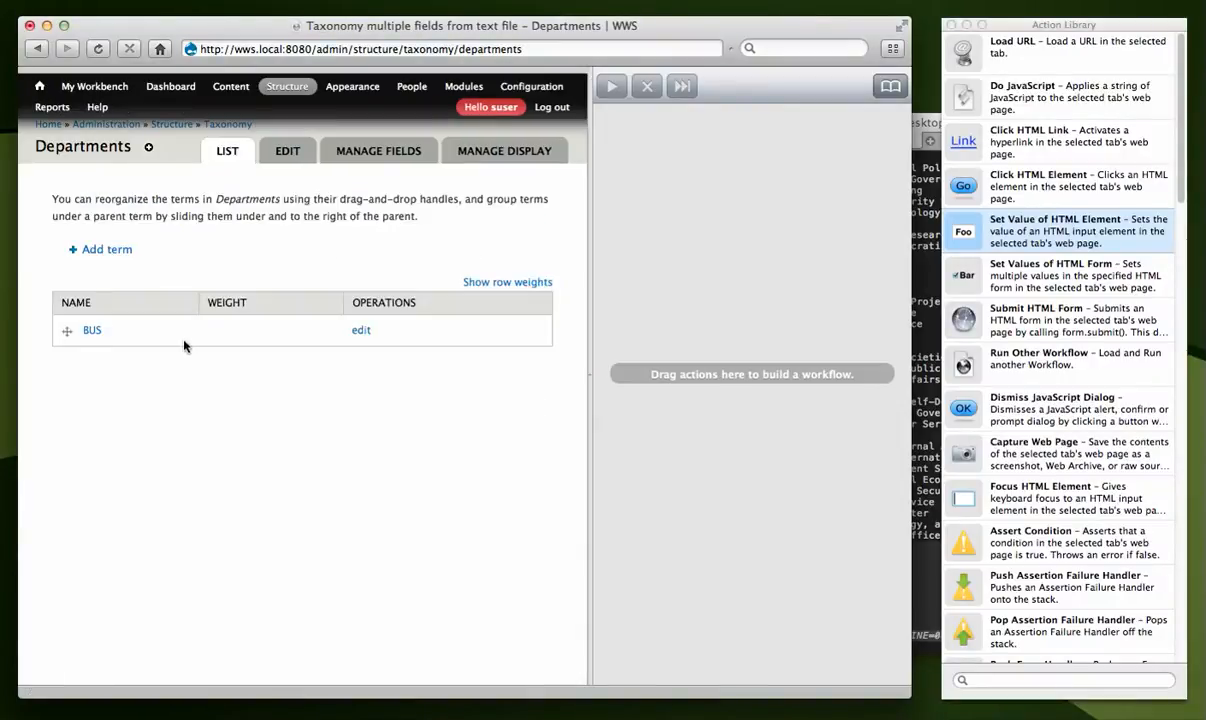
click(361, 330)
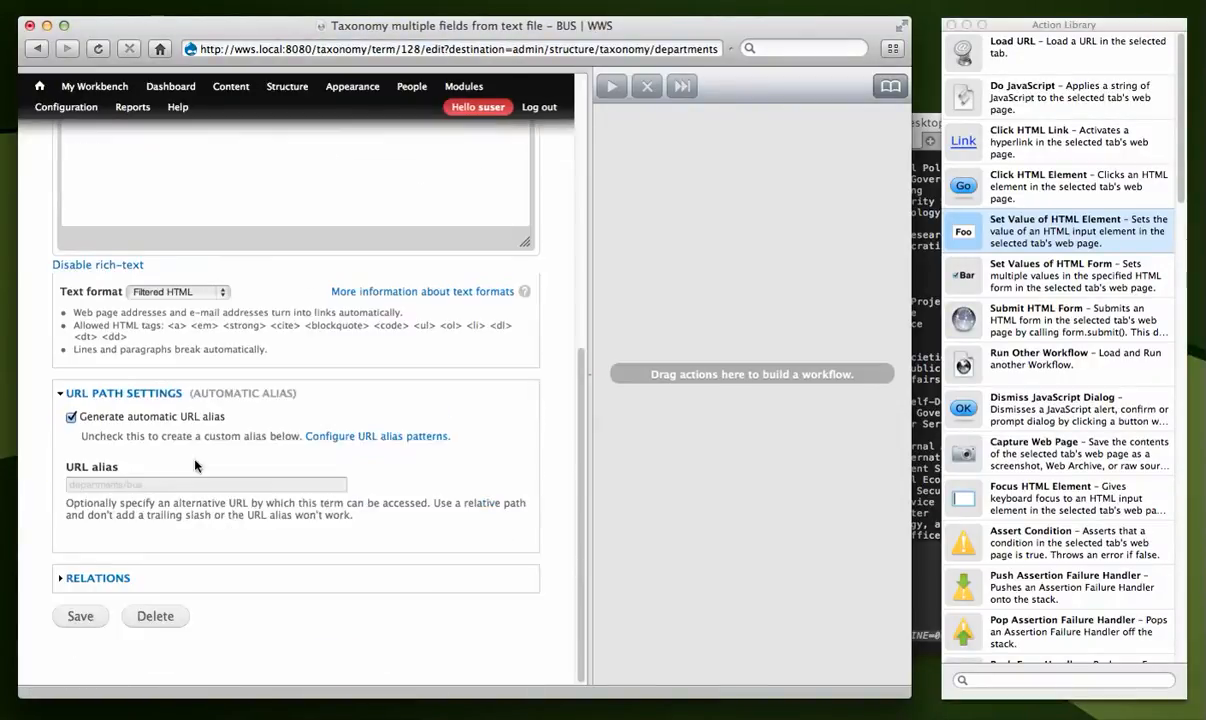
click(155, 615)
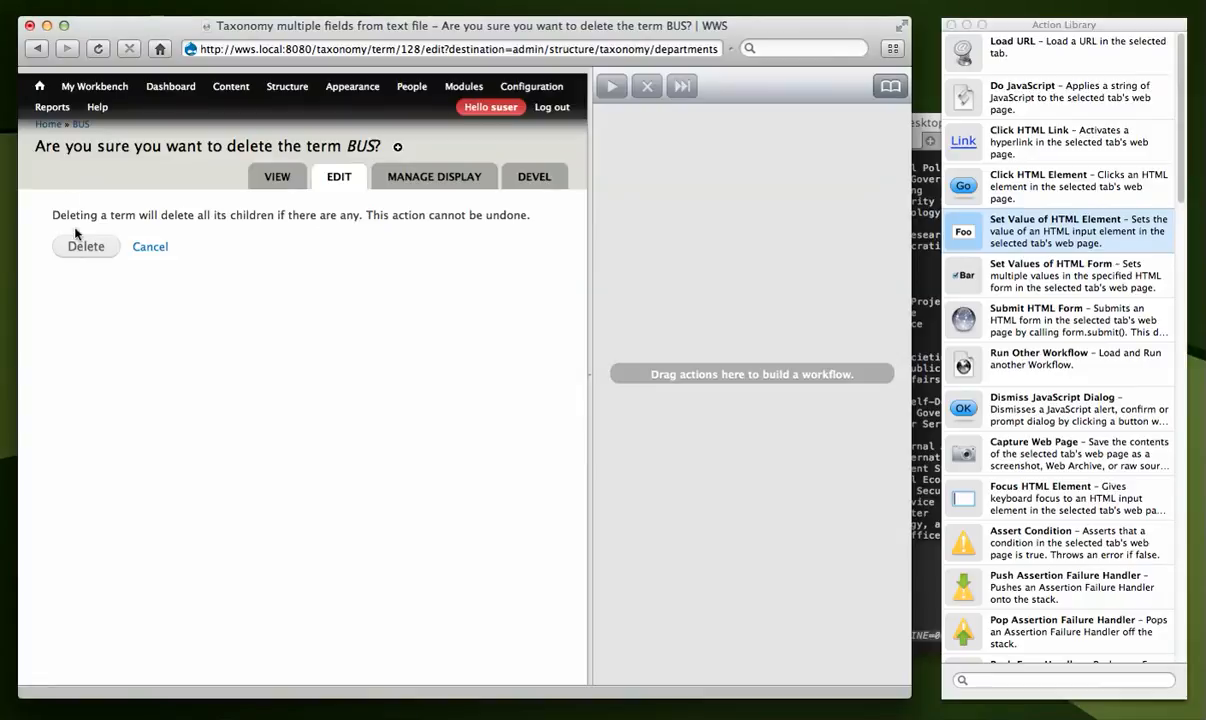
click(85, 246)
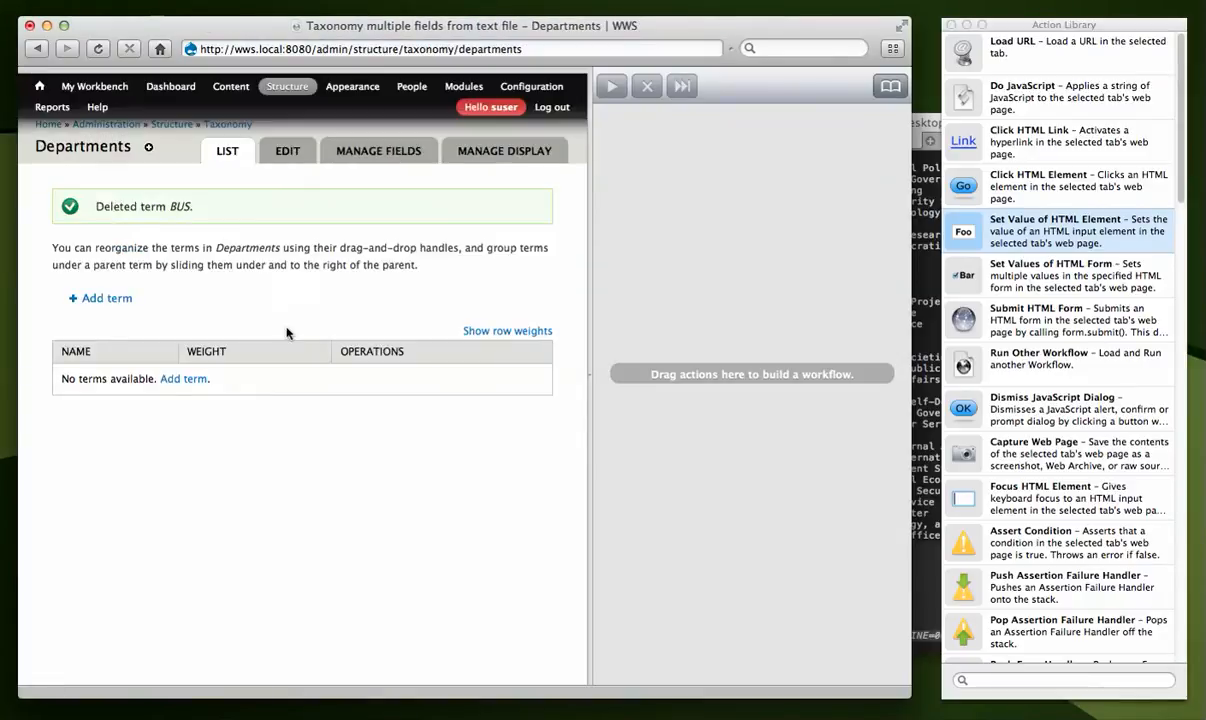
click(227, 151)
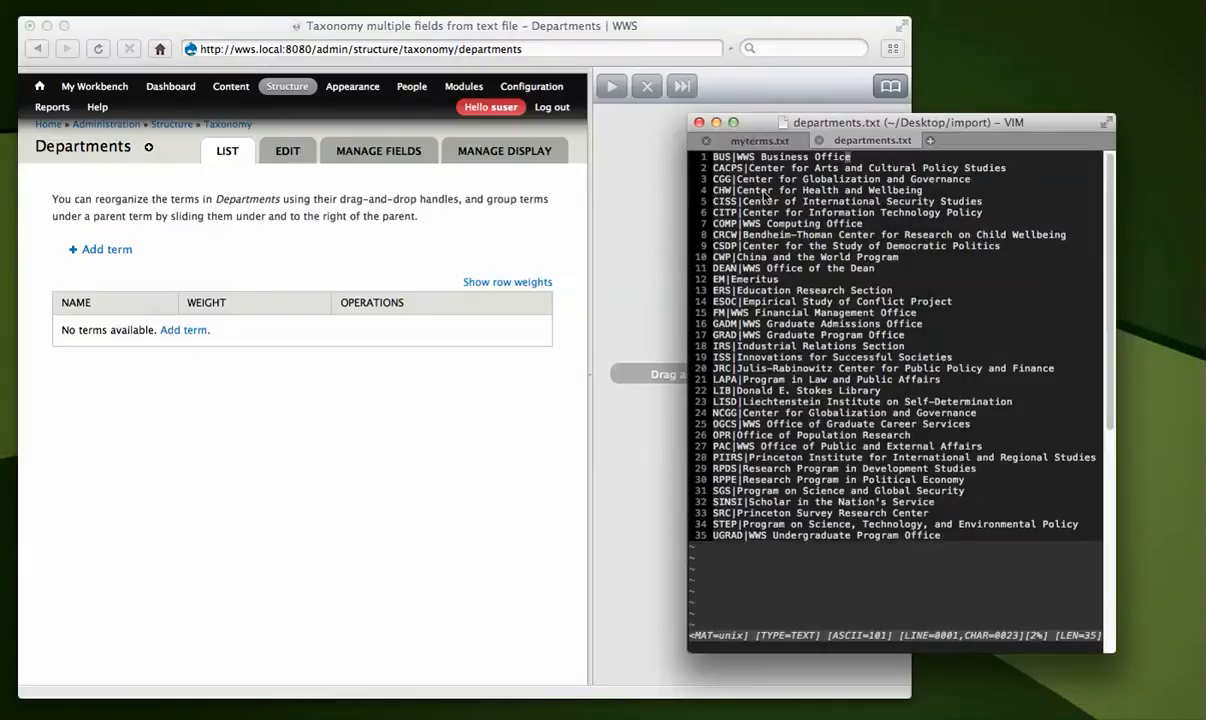
mouse_move(660, 525)
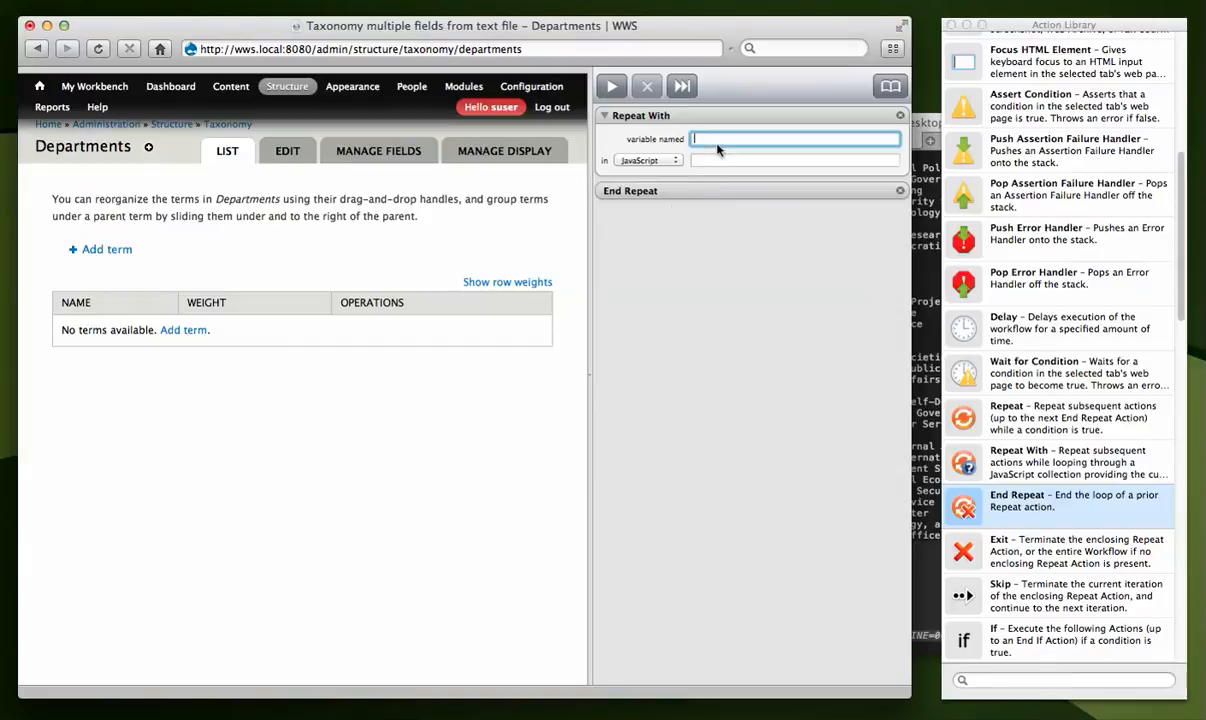
Name the Repeat With variable 'line' and loop over lines in departments.txt.
text(line)
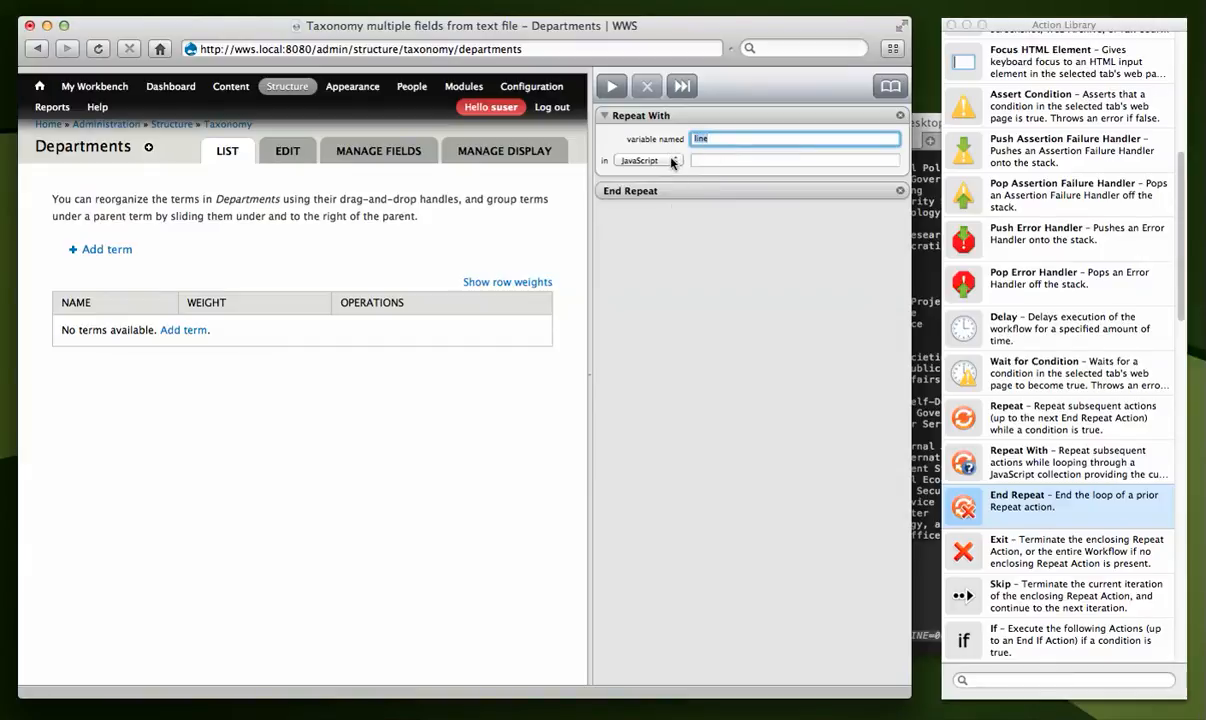
click(648, 160)
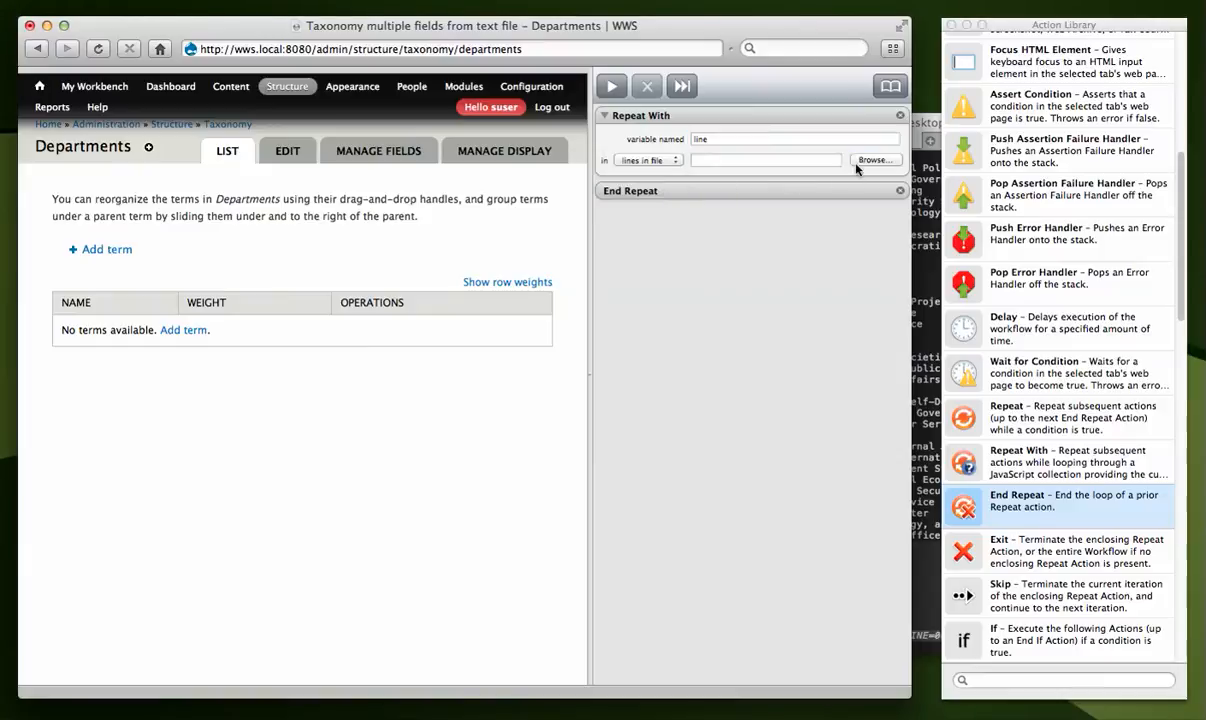
click(875, 160)
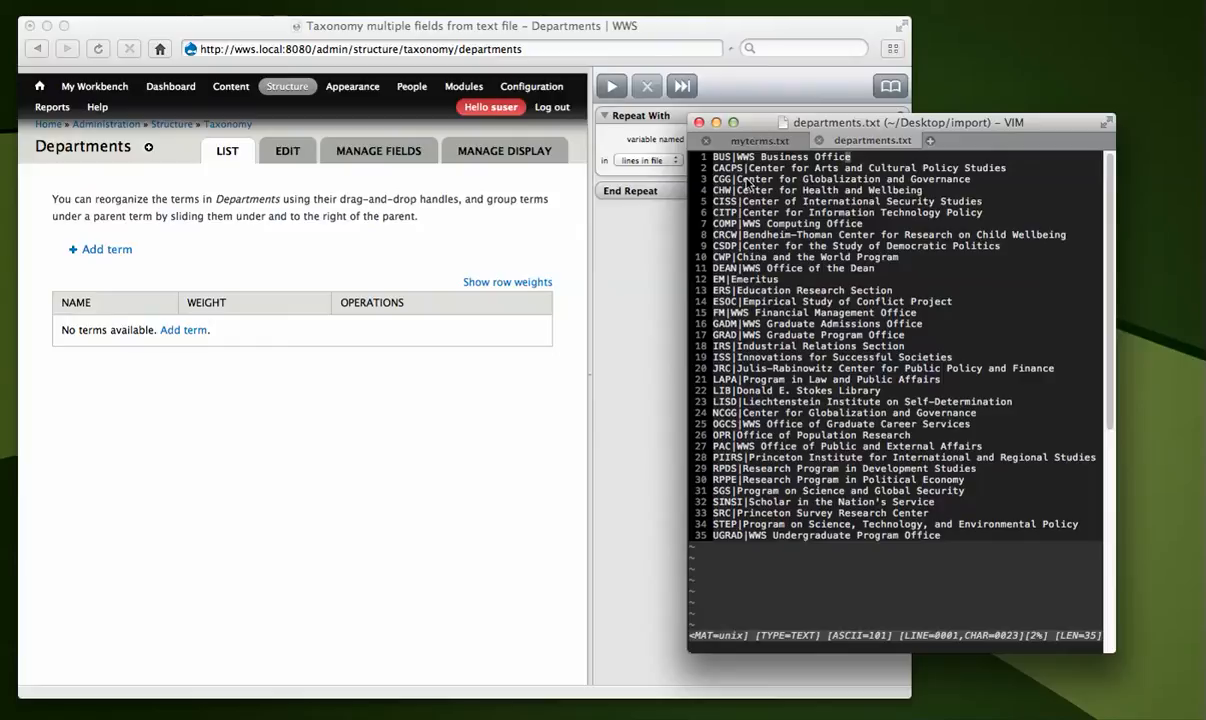
mouse_move(681, 240)
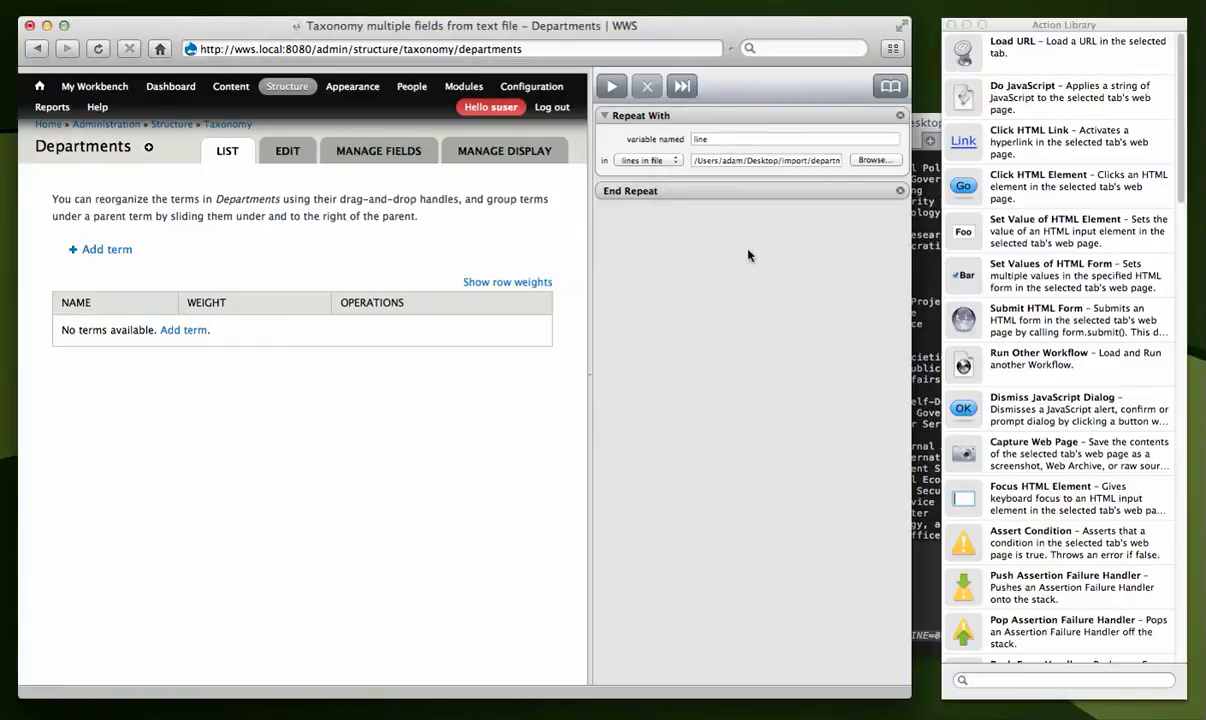
mouse_move(854, 225)
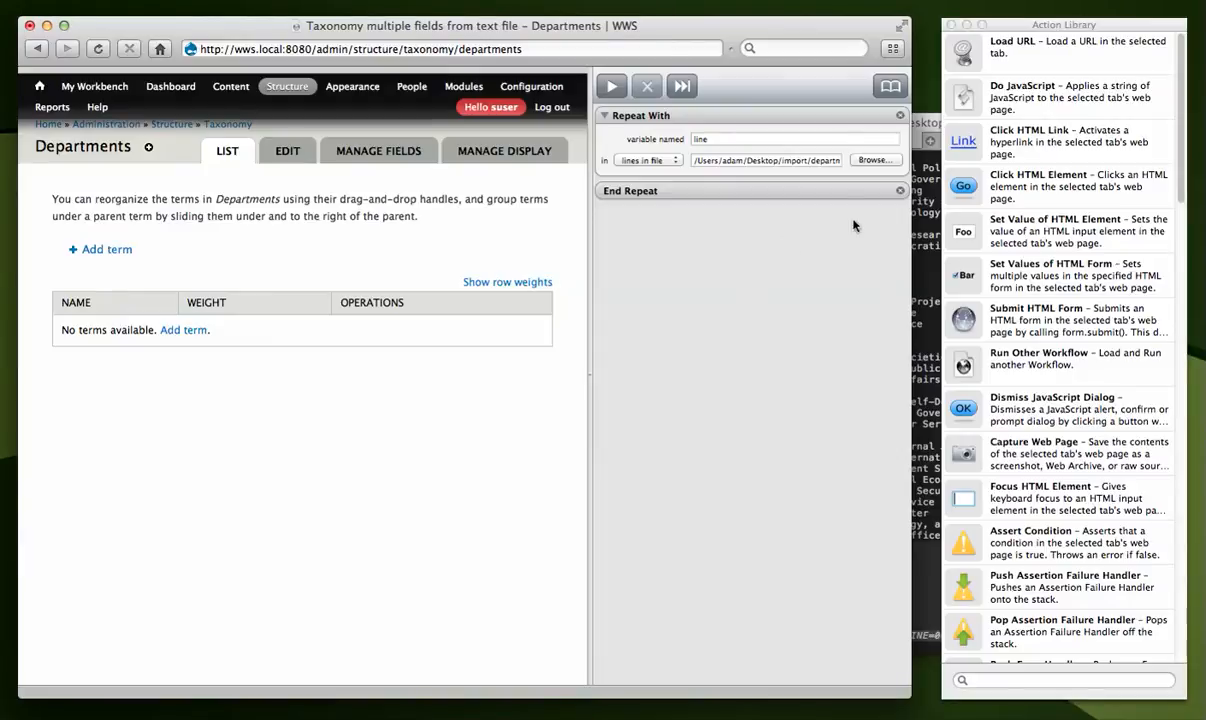
mouse_move(985, 232)
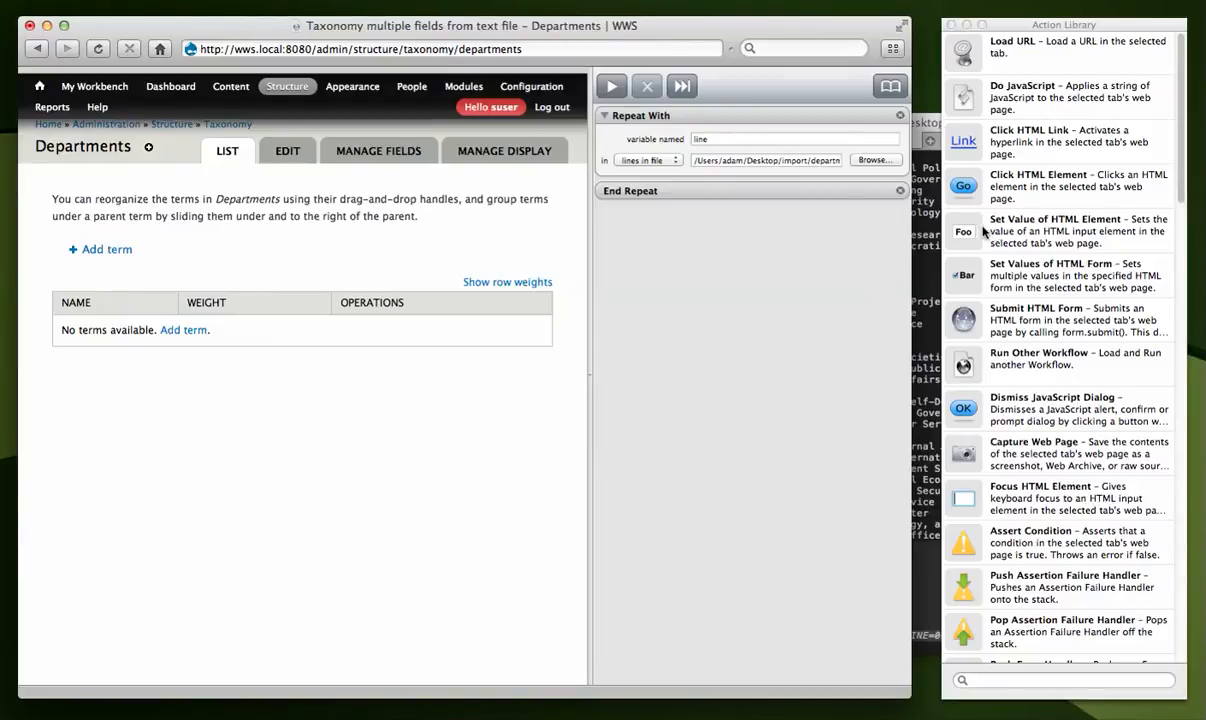
Load the Departments add-term form and scroll down the Action Library.
click(106, 249)
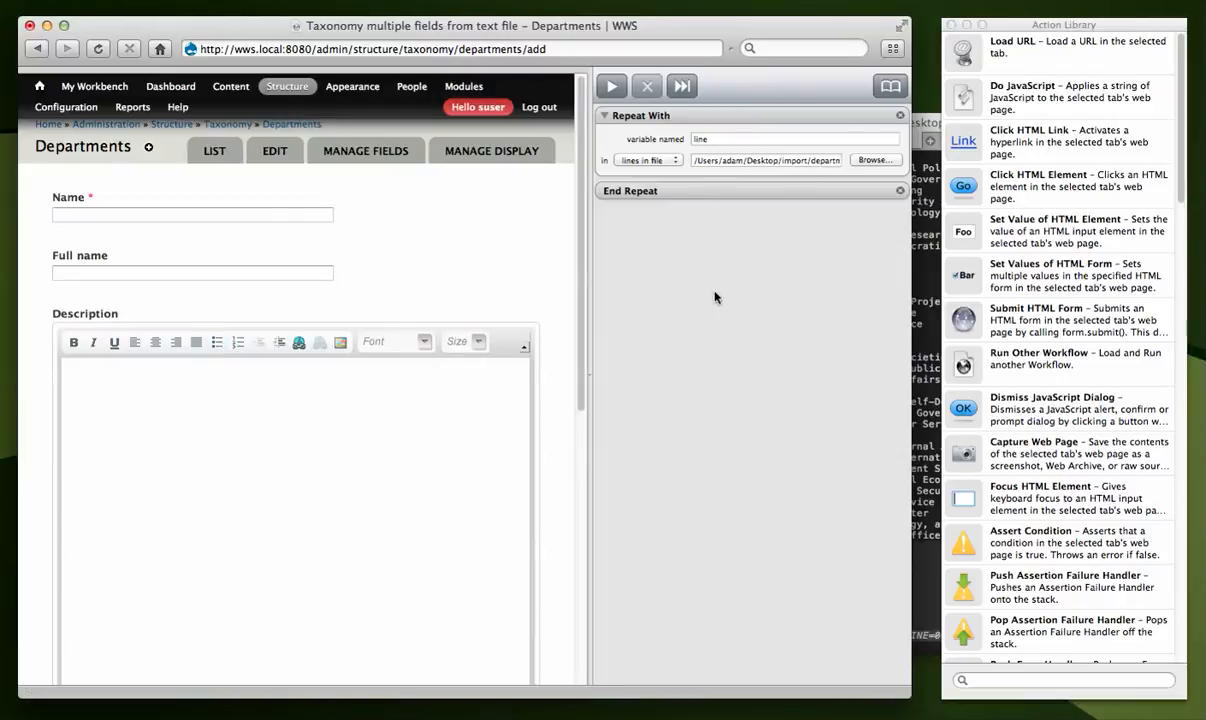
mouse_move(662, 323)
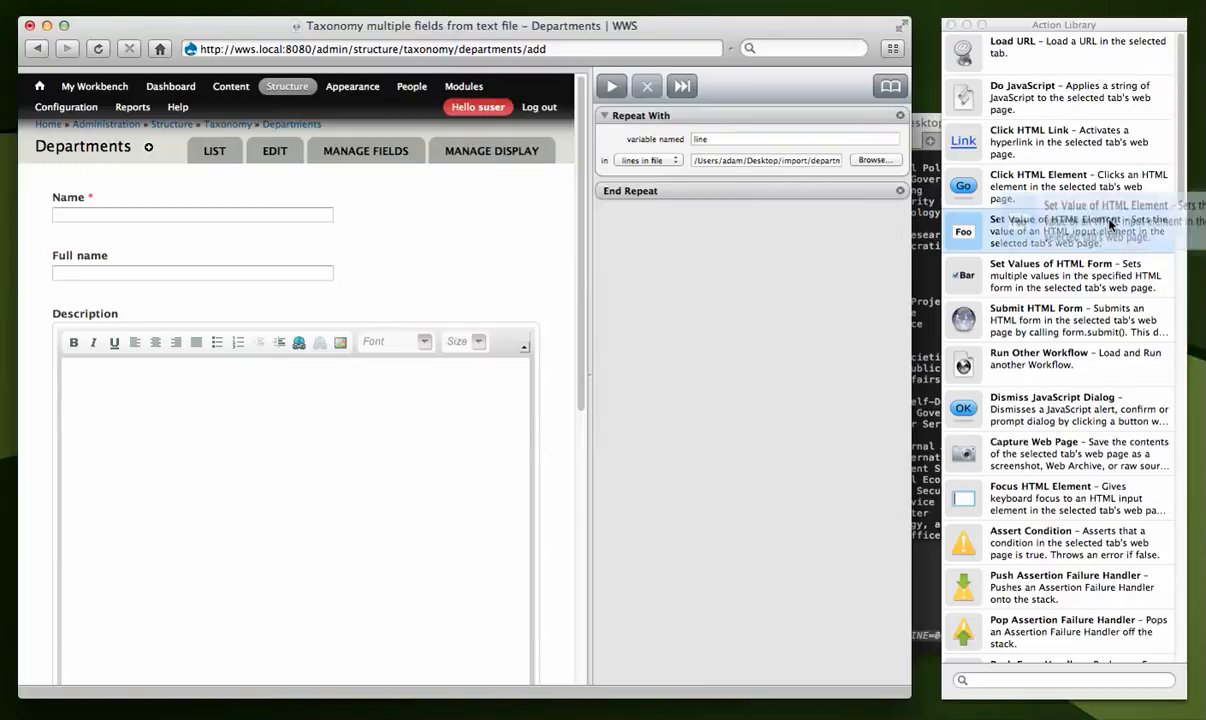
mouse_move(1070, 218)
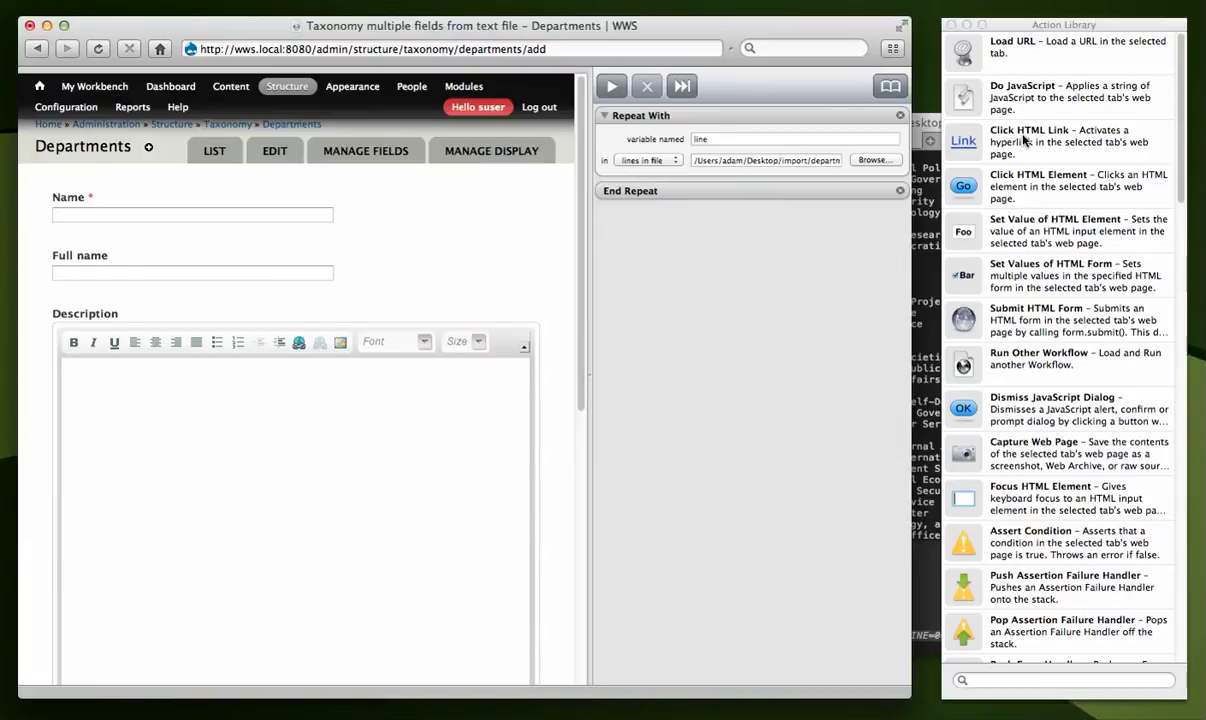
mouse_move(1047, 242)
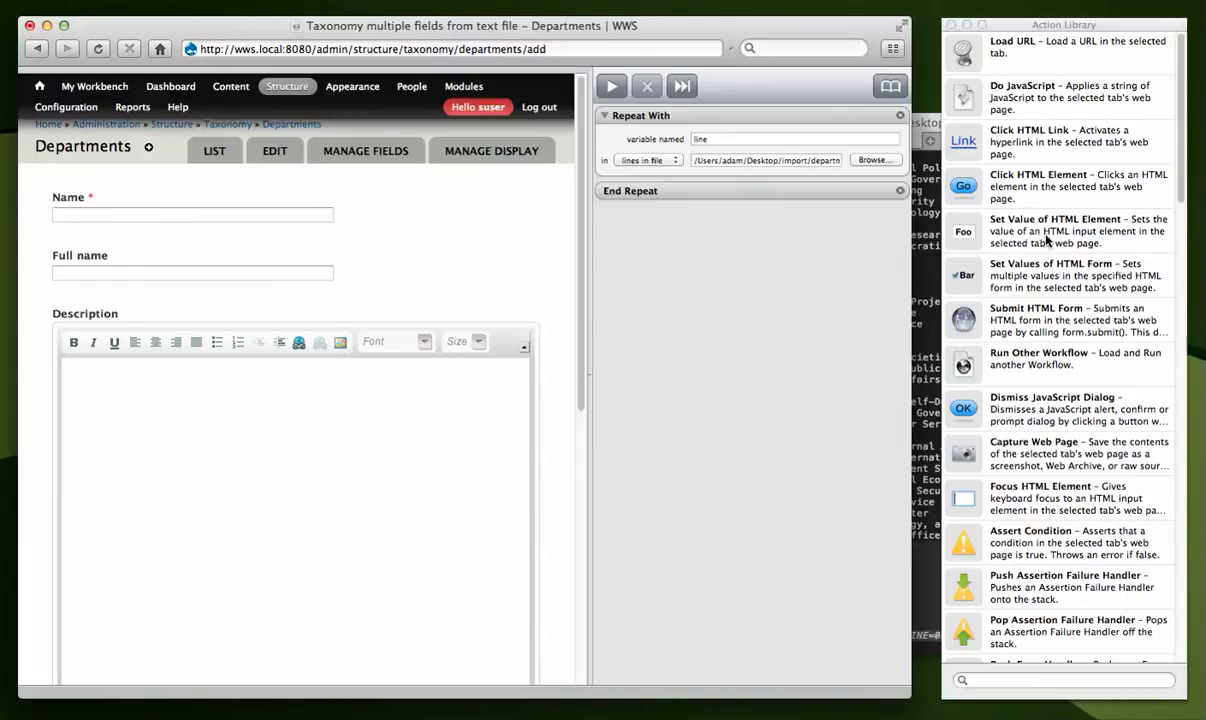
mouse_move(1040, 158)
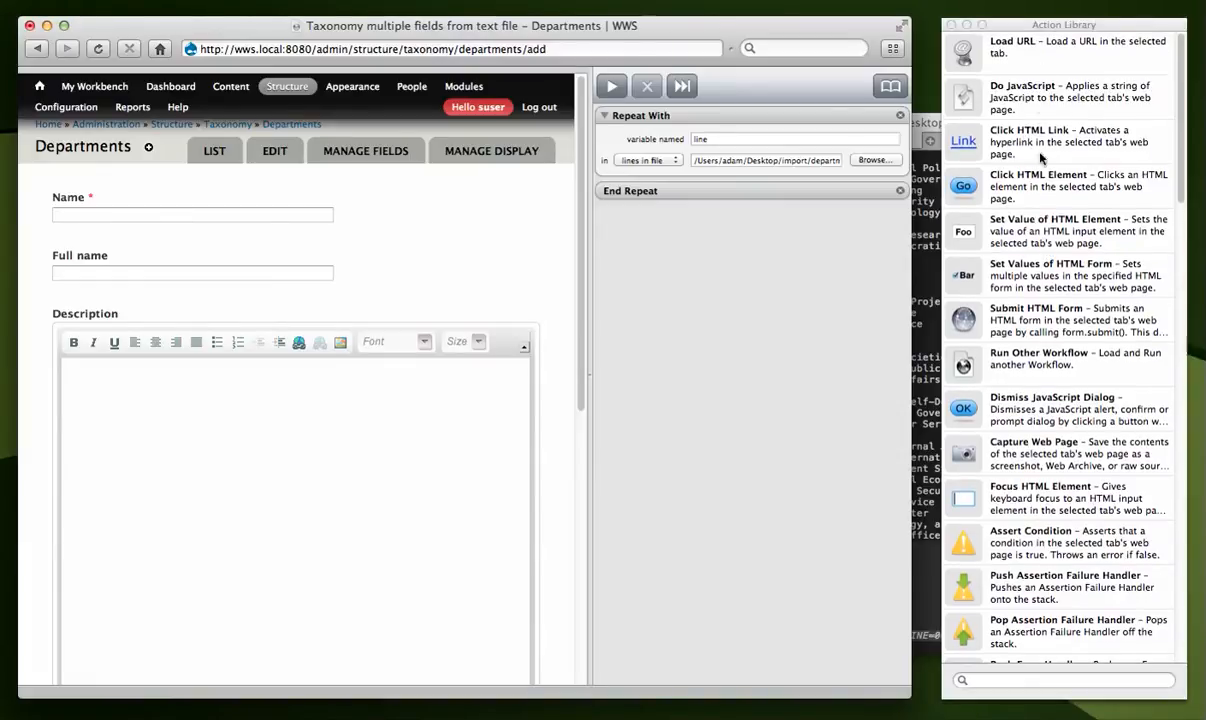
scroll(down, 3)
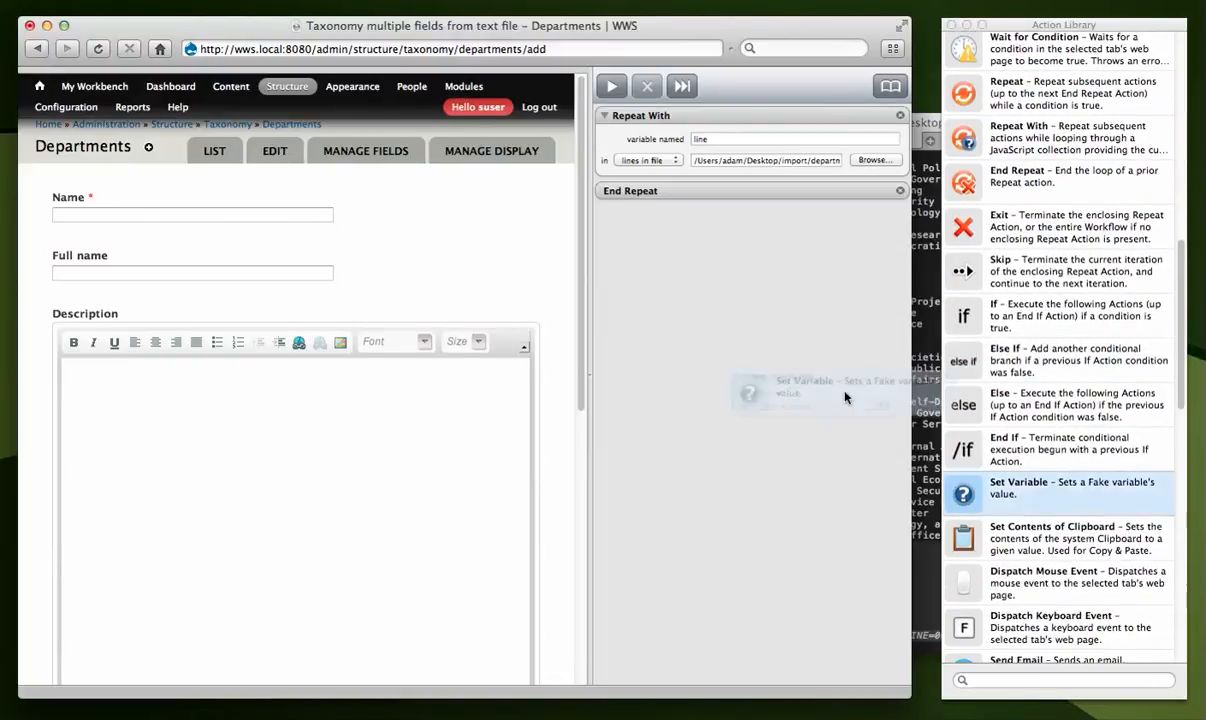
Add Set Variable term_name to the loop with value window.fake.get('line').split('|')[0].
drag(963, 487, 750, 190)
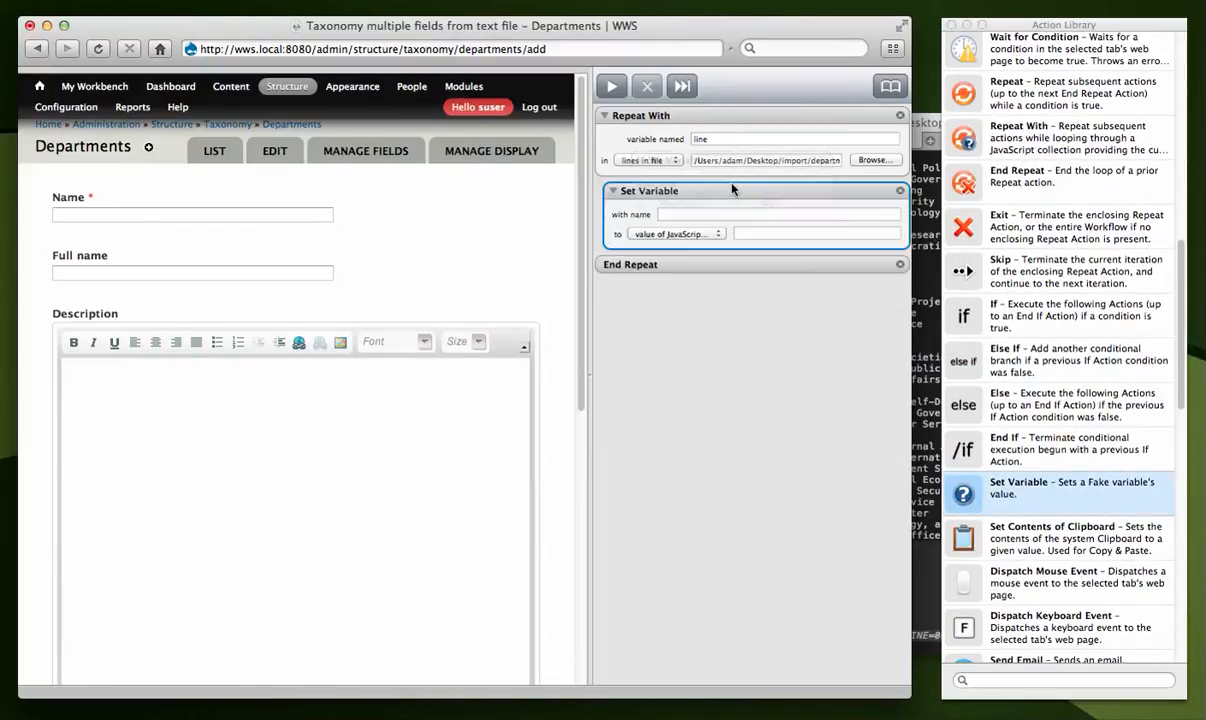
click(779, 214)
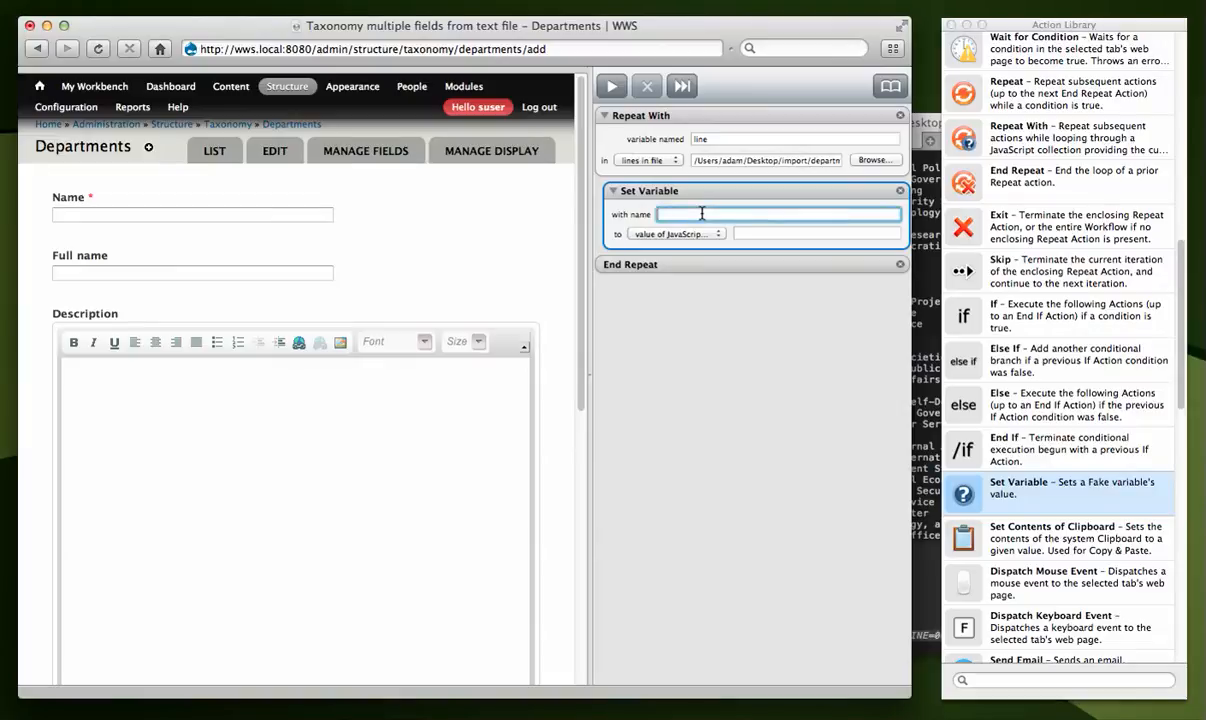
text(term_name)
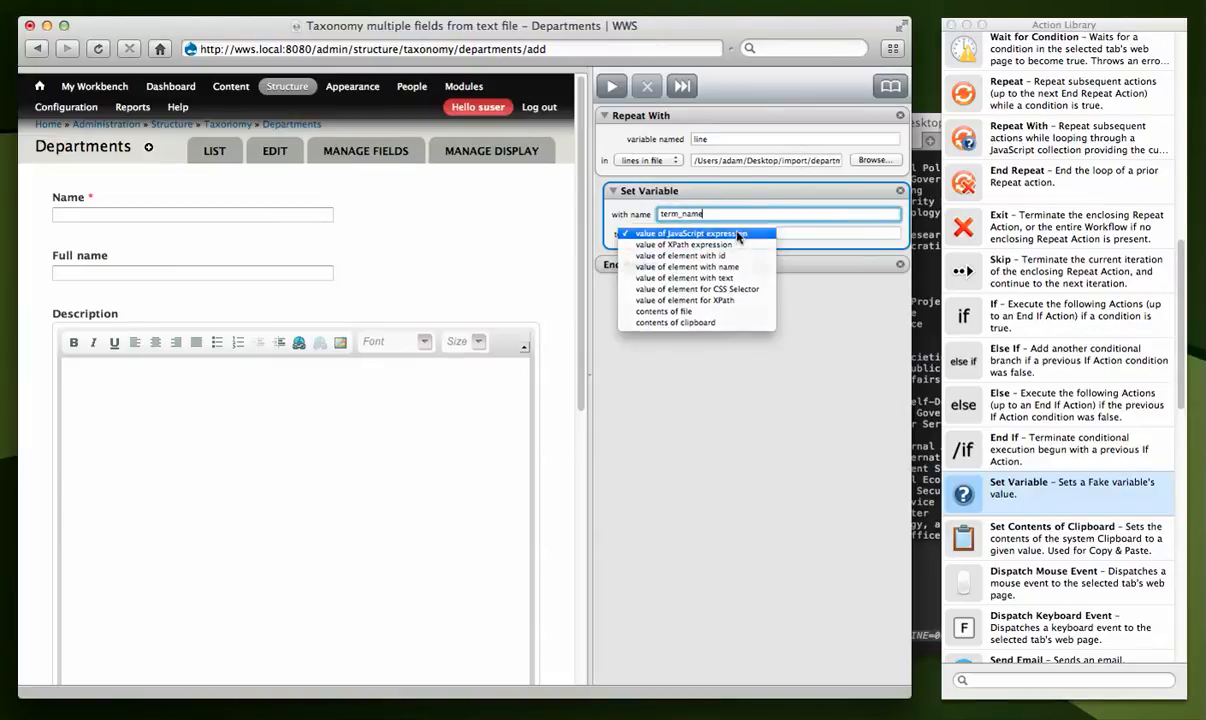
click(687, 233)
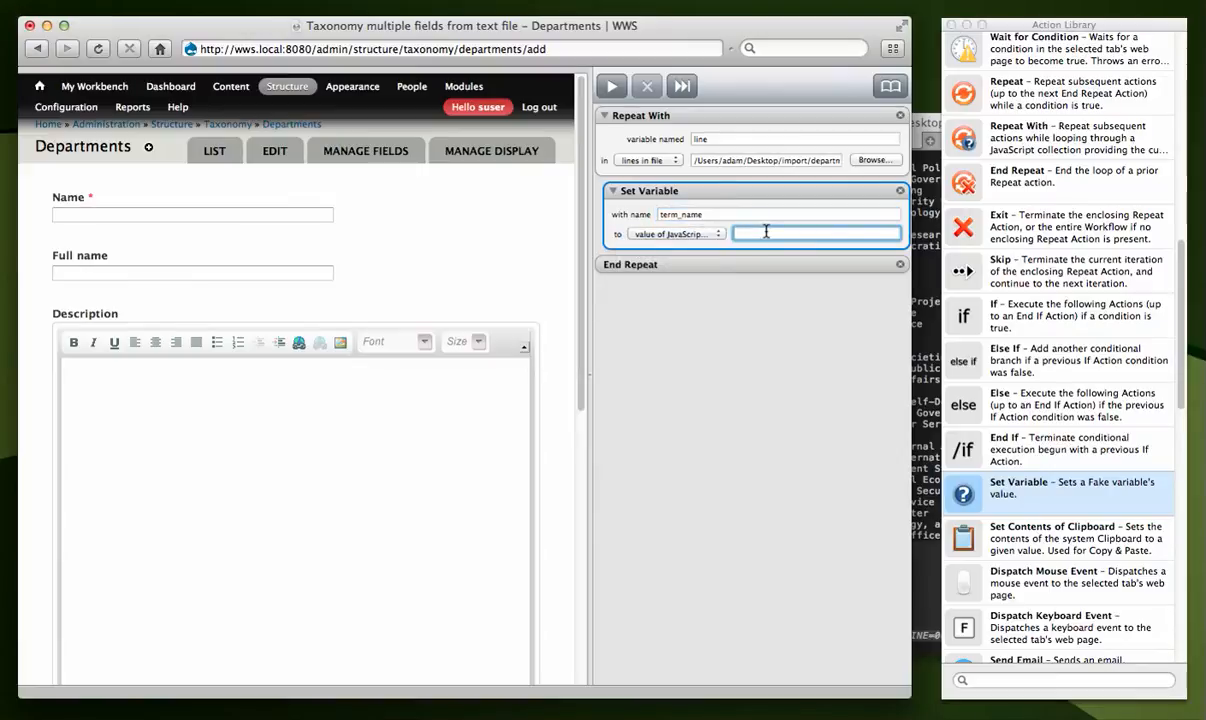
text(window.fake)
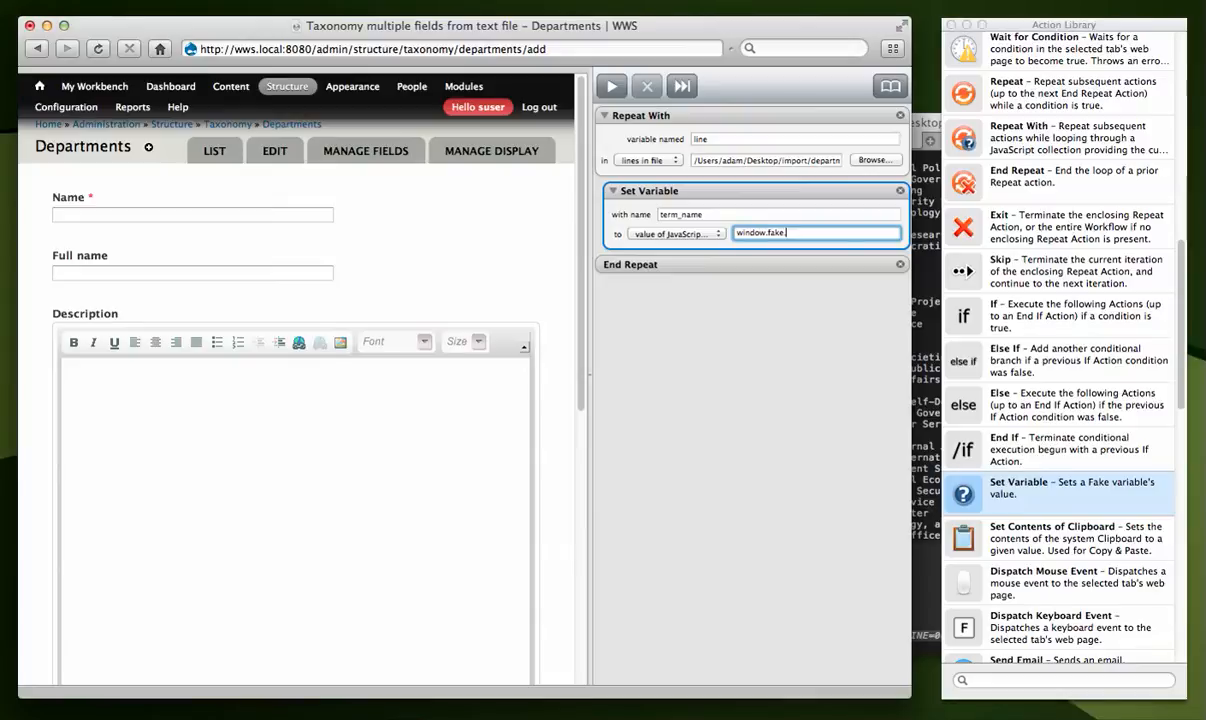
text(get())
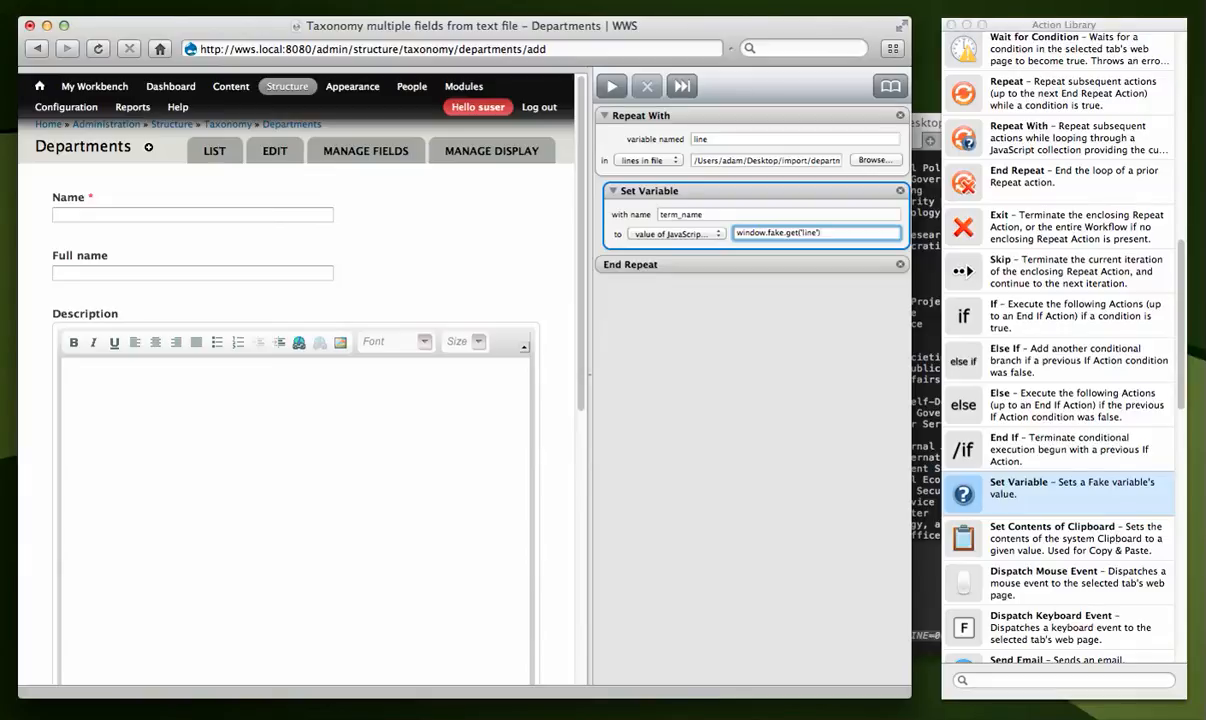
text(.split('|)
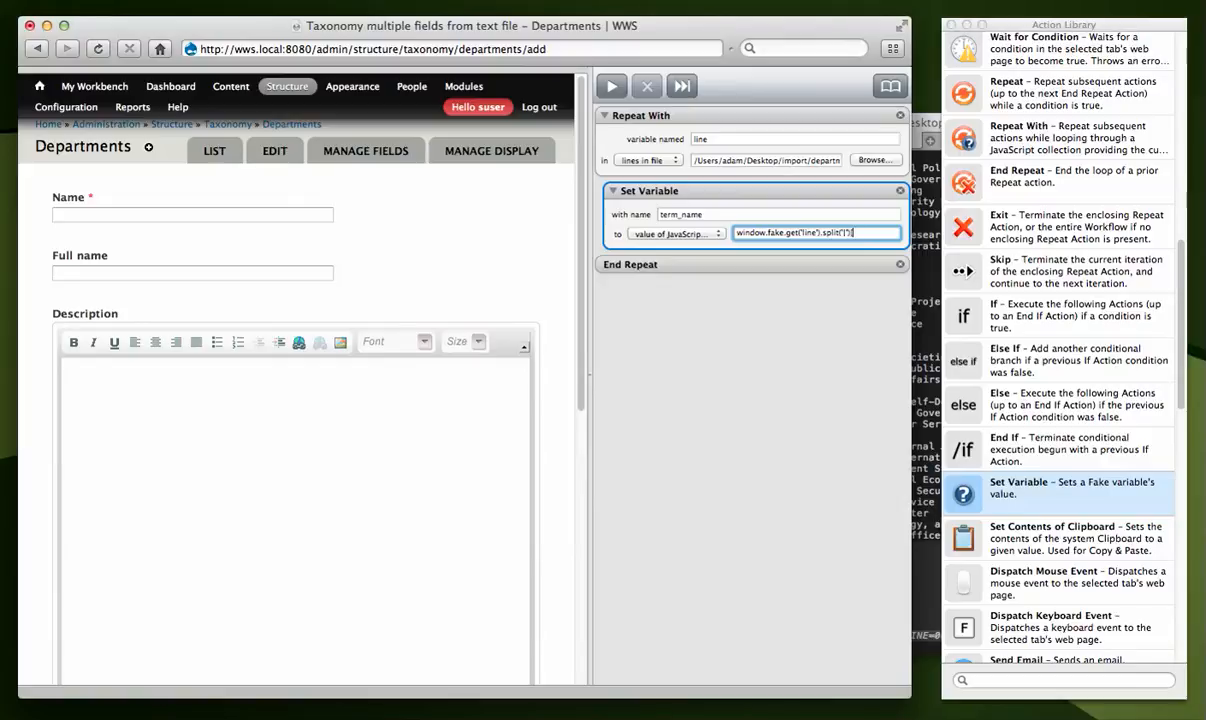
text([0])
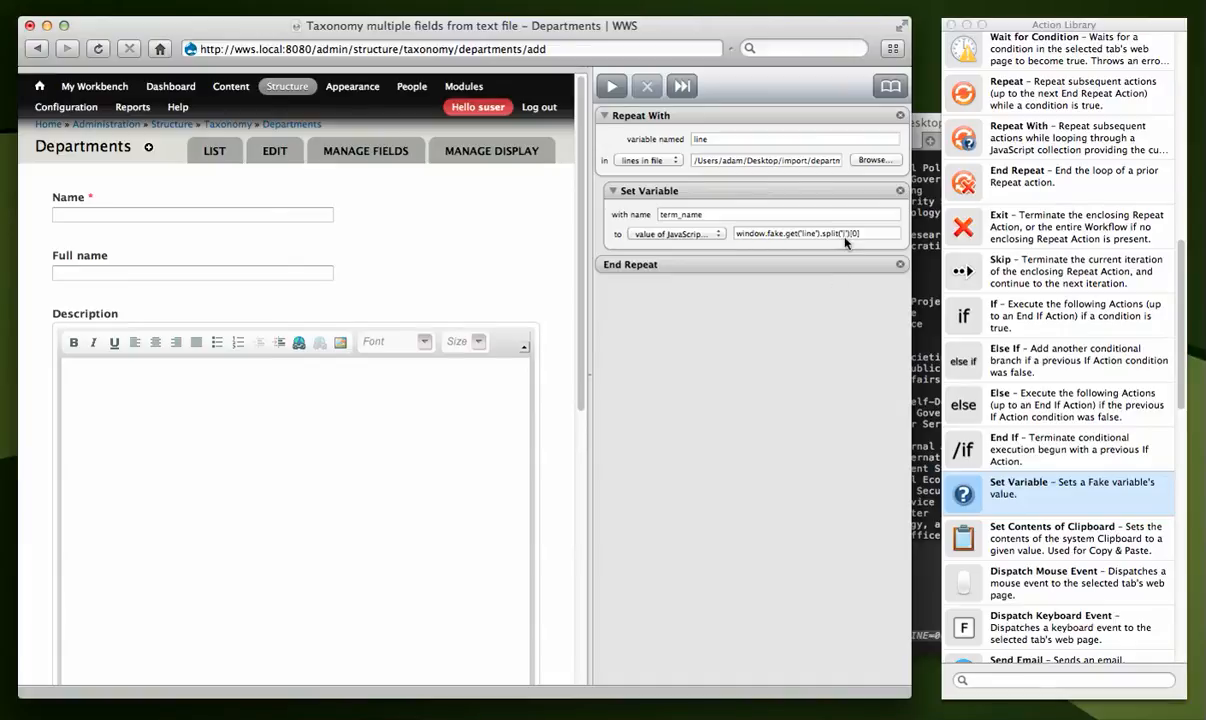
mouse_move(848, 246)
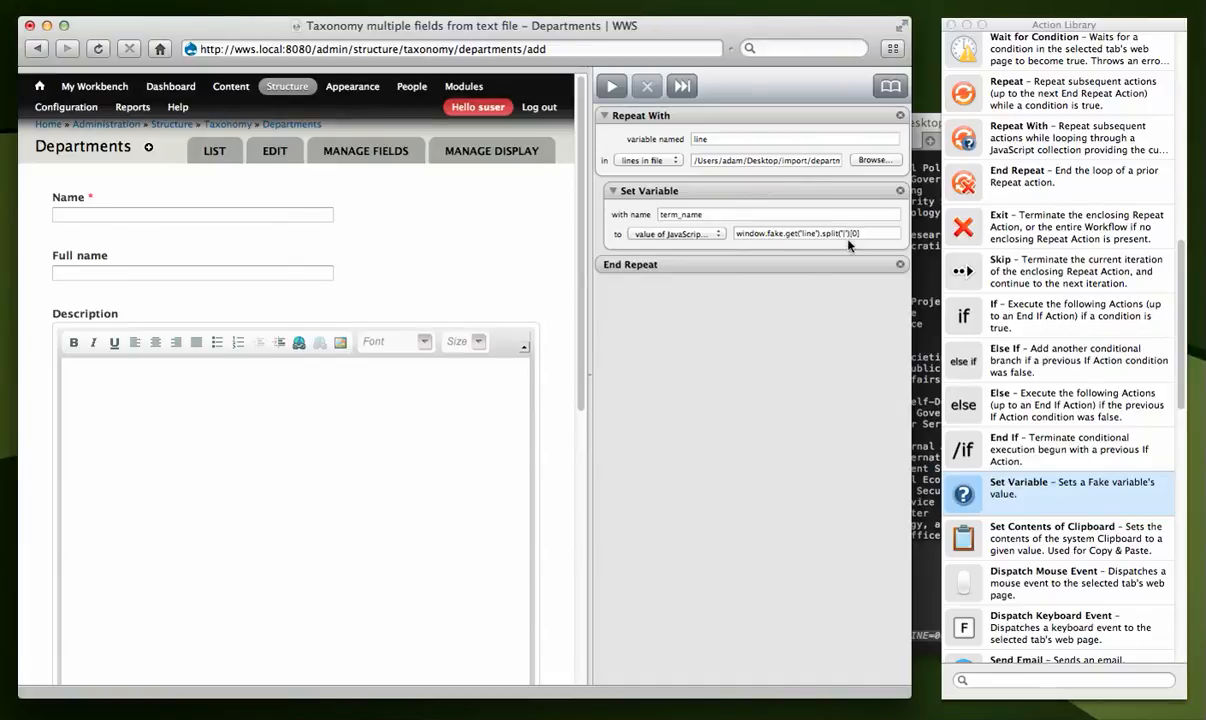
mouse_move(963, 393)
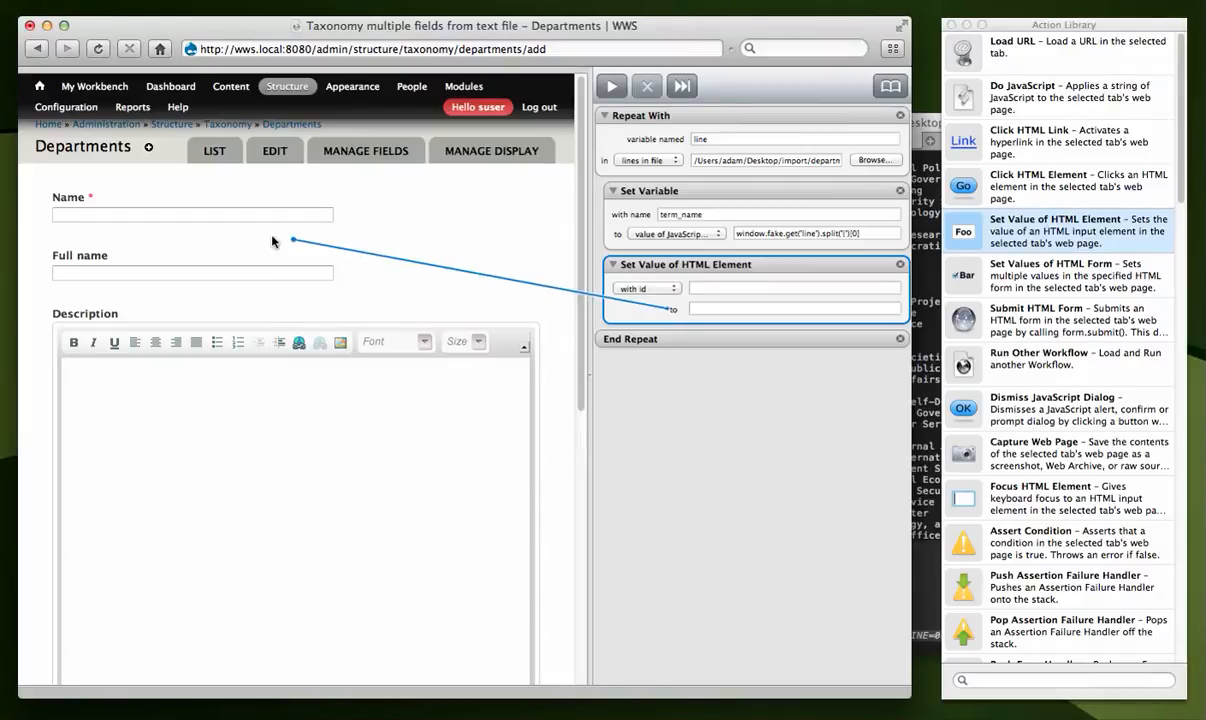
Set the HTML element with id edit-name to ${term_name}.
text(edit-name)
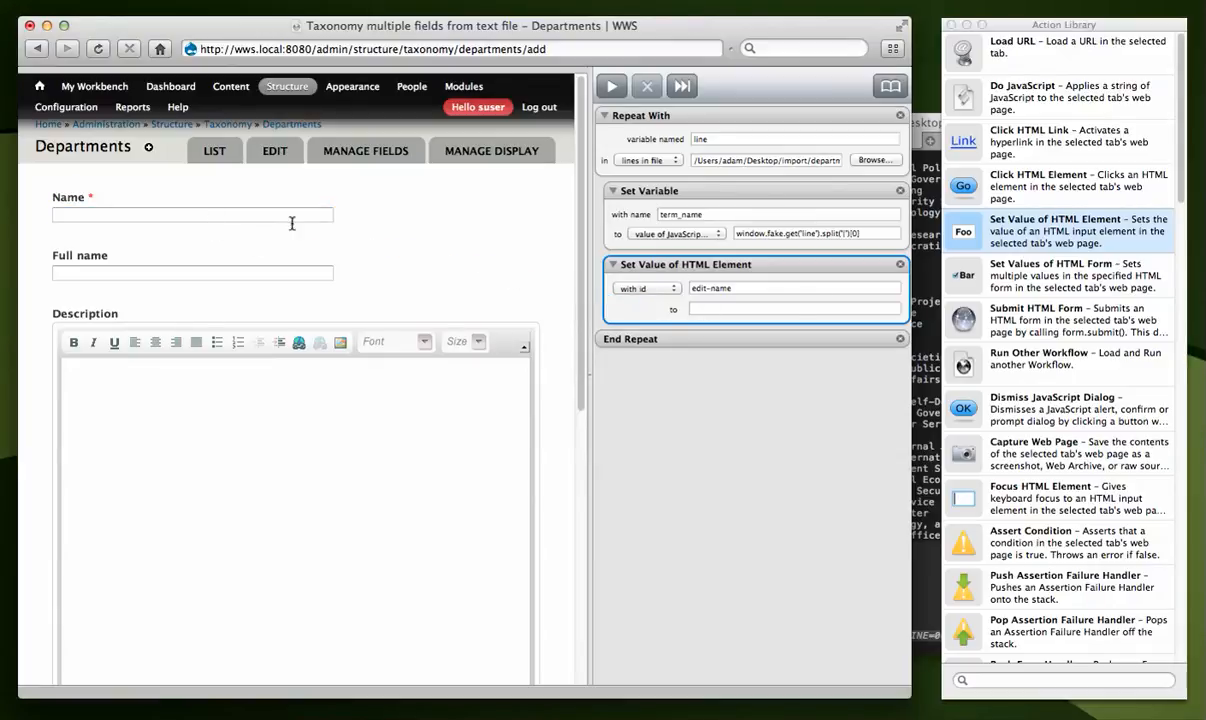
click(795, 309)
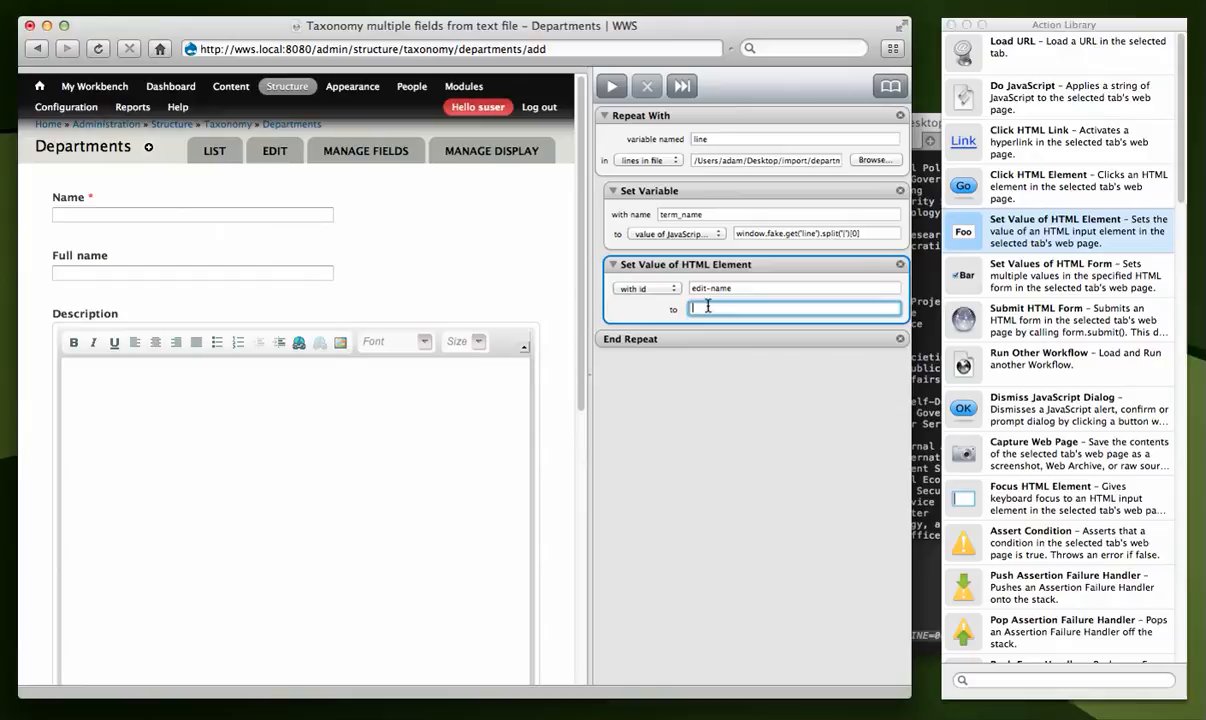
text(9)
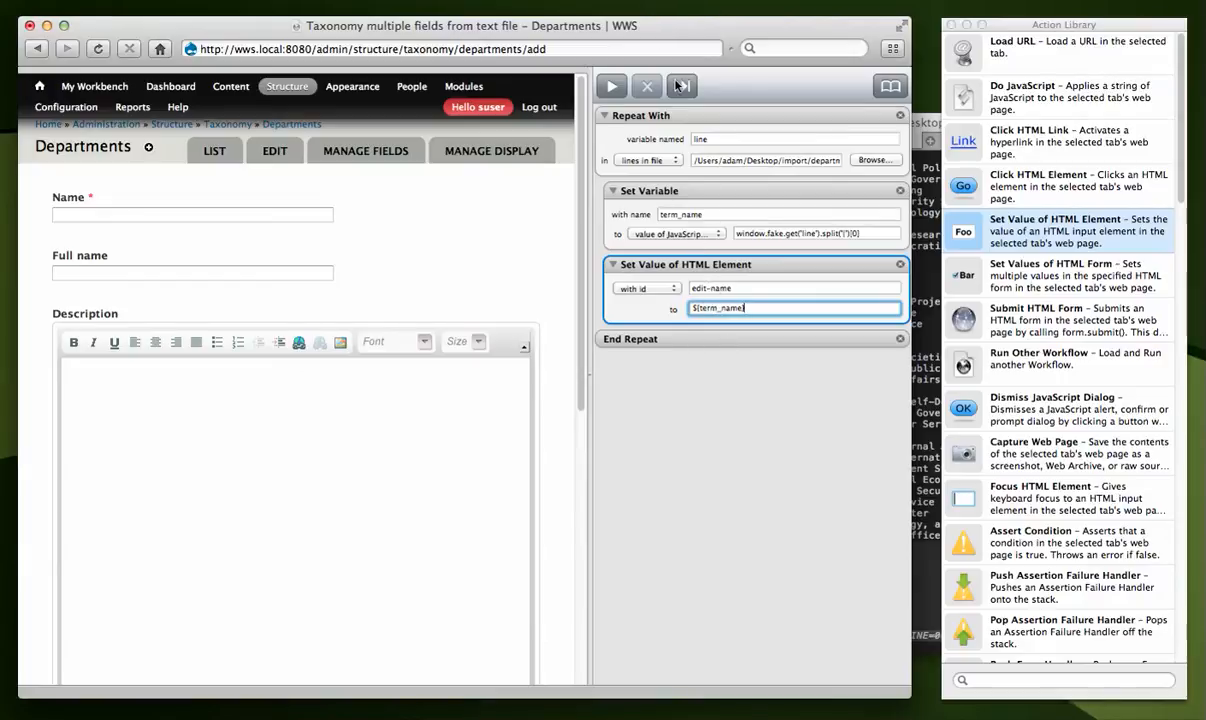
Run the workflow and check that department codes like CACPS fill Name.
click(611, 86)
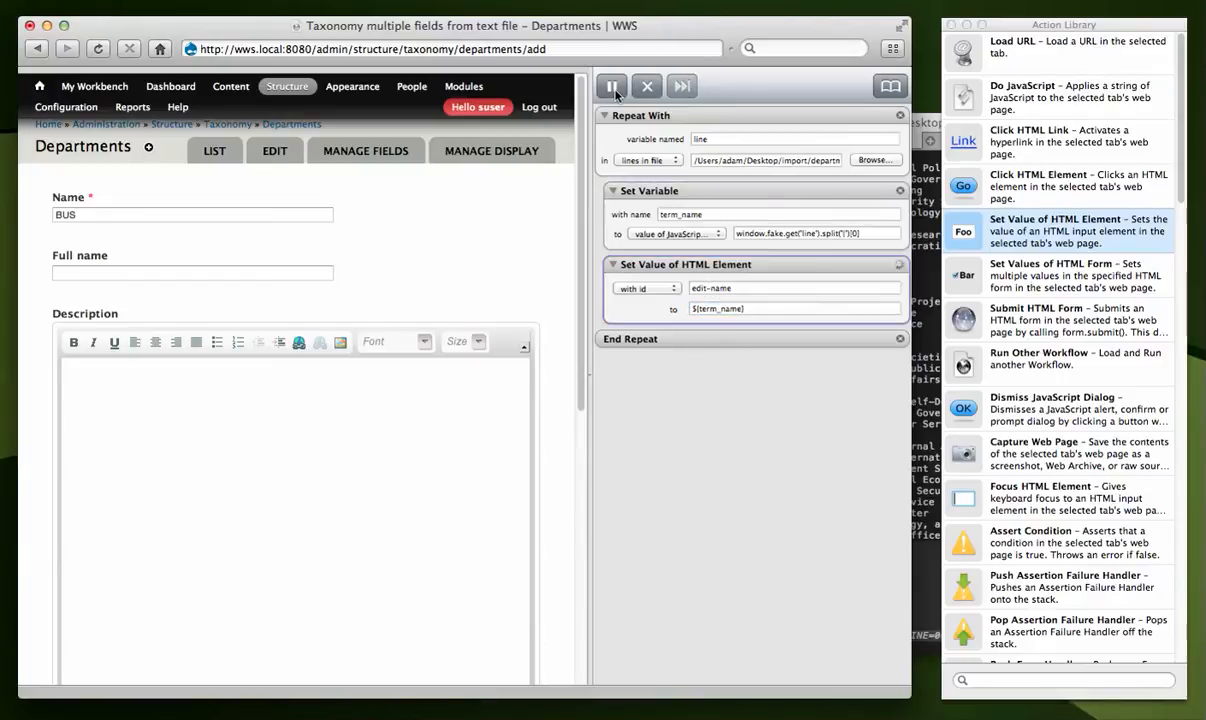
text(CACPS)
text(term_fullname)
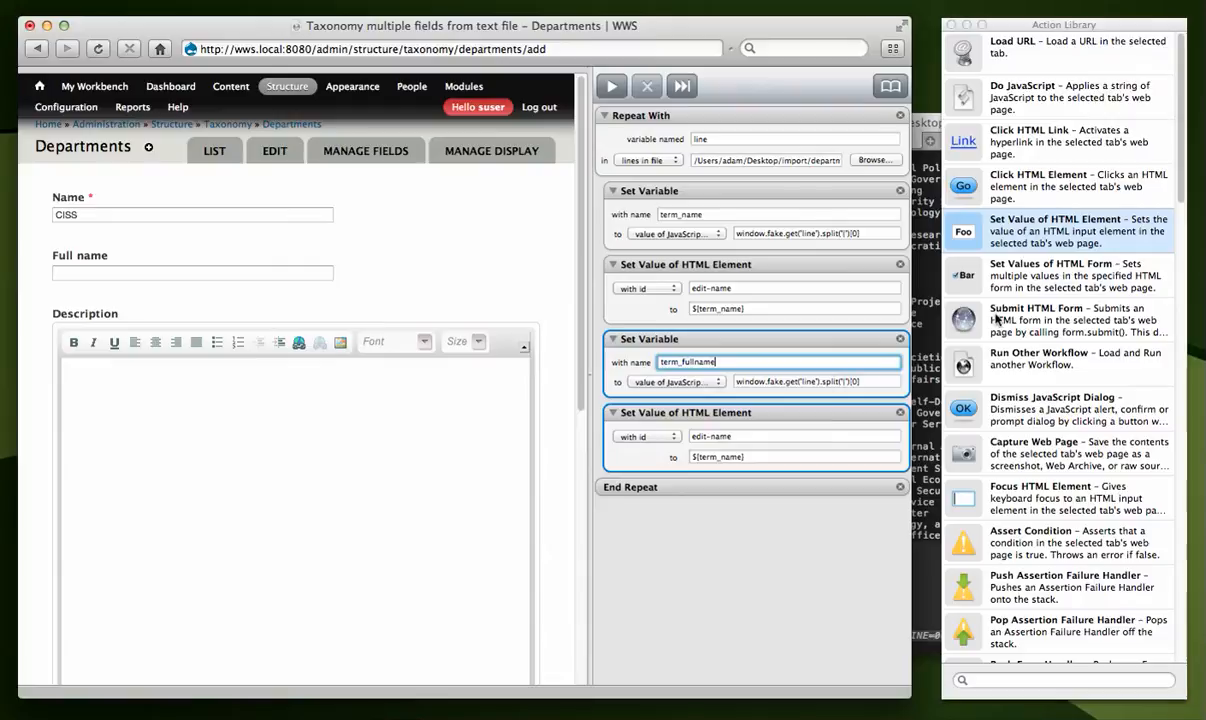
Set term_fullname to split('|')[1], target edit-field-depts-fullname-und-0-value, and rerun.
click(815, 381)
text(1)
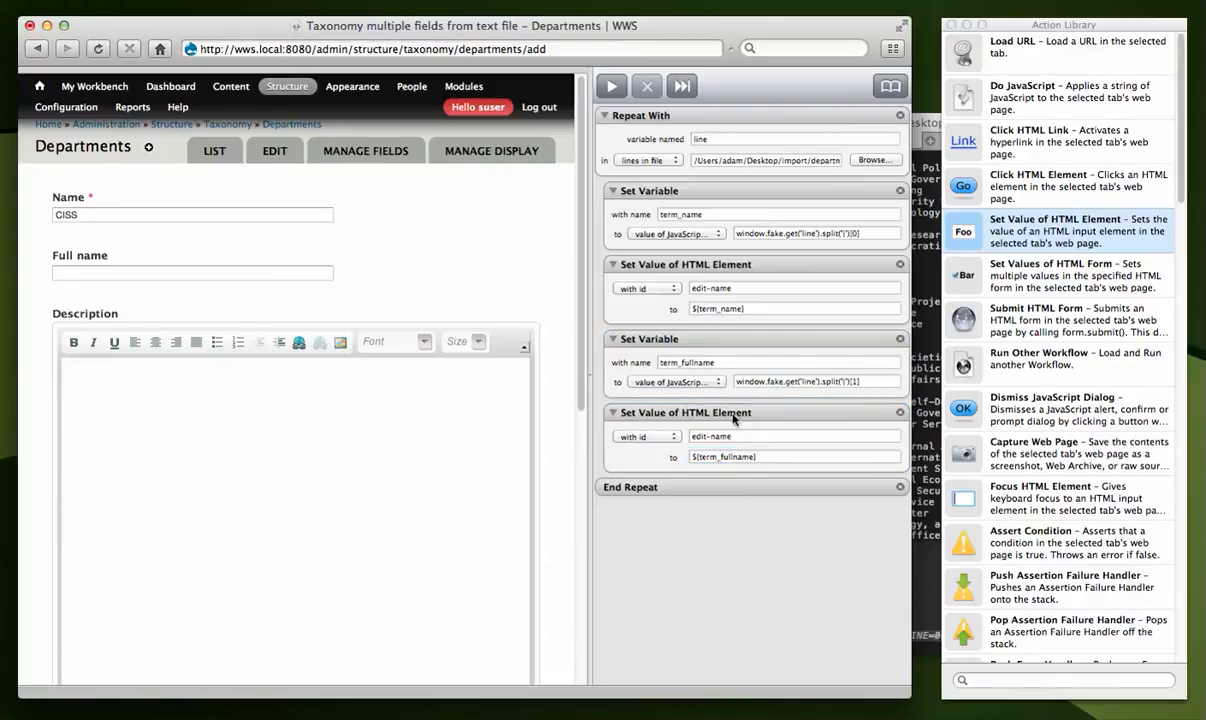
click(754, 412)
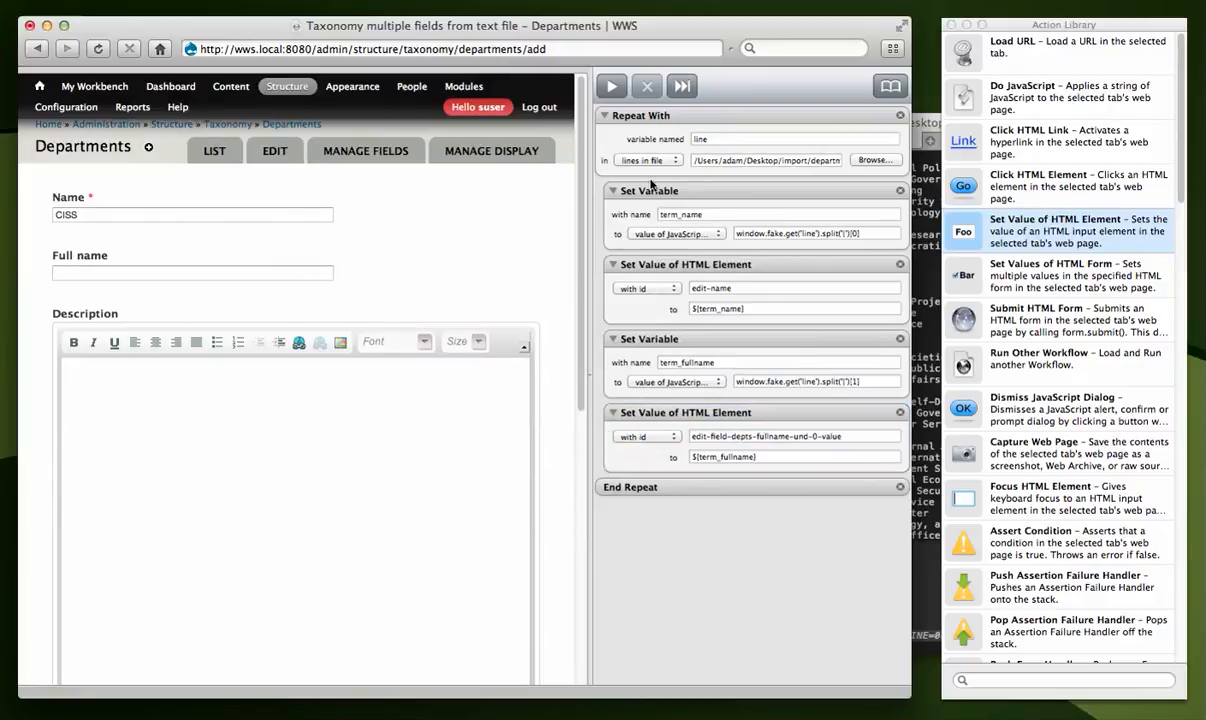
click(611, 86)
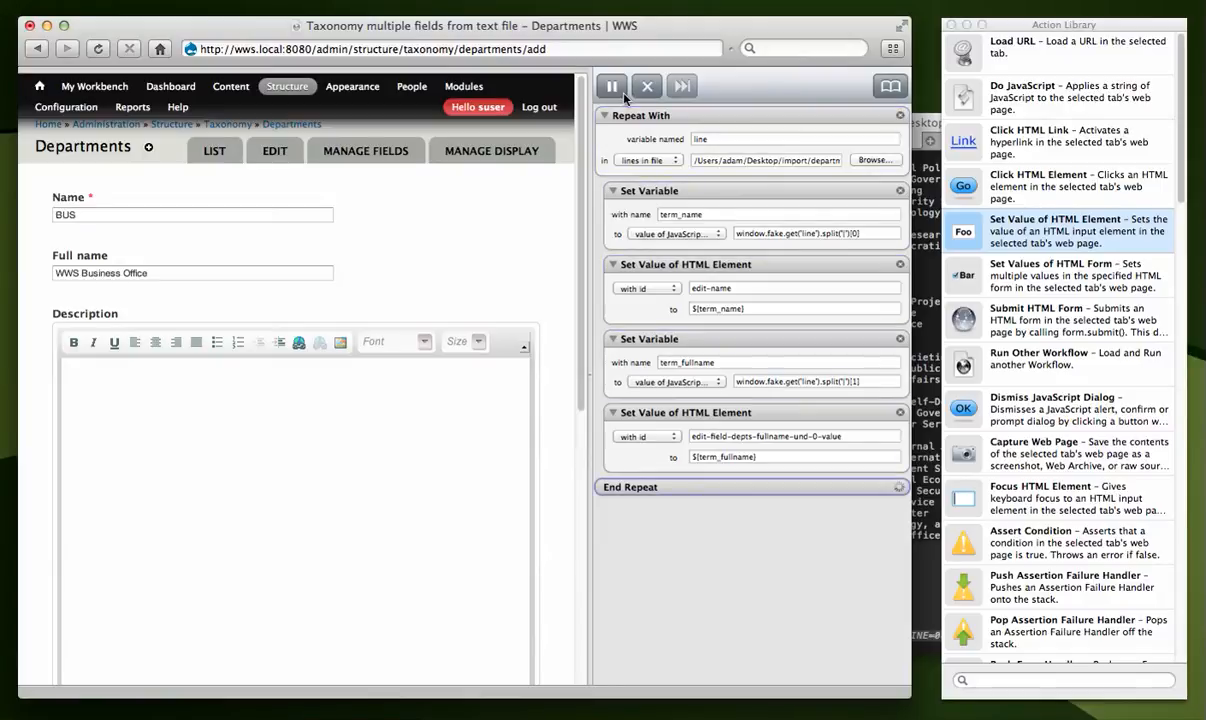
Test-run the workflow and watch Name fill with department codes like CACPS.
text(CACPS)
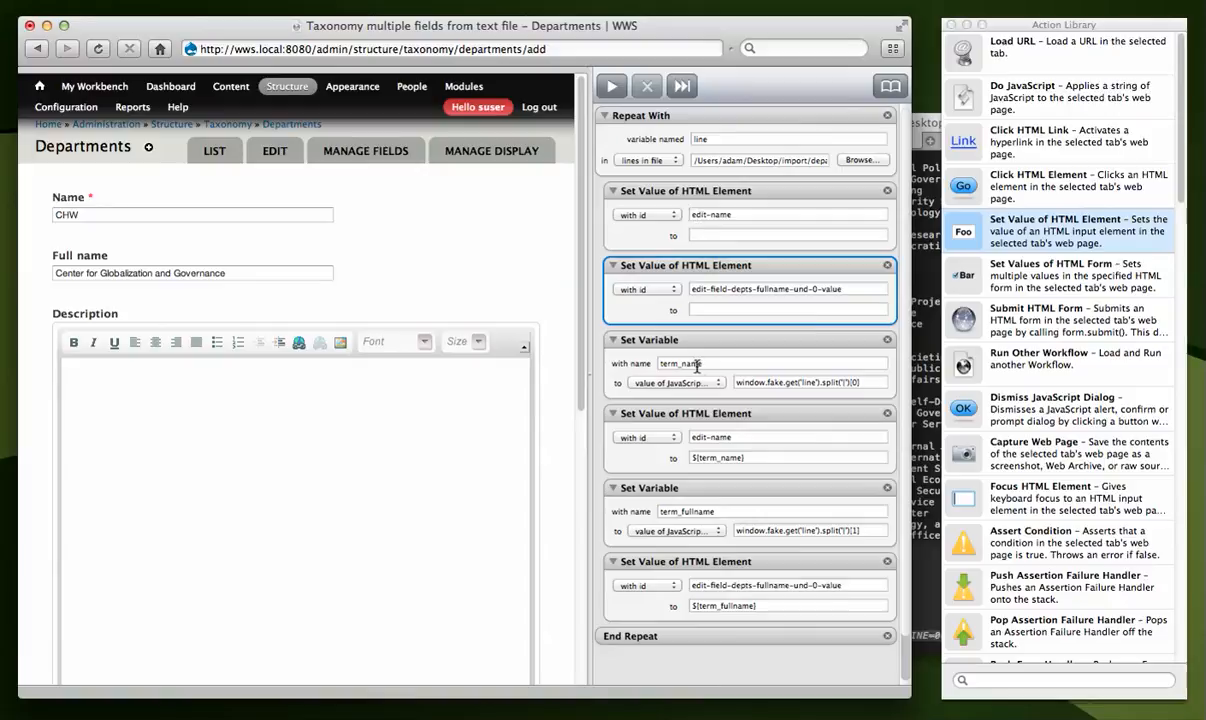
Run the workflow with the new blank-value clearing steps, then halt it at CISS.
click(611, 86)
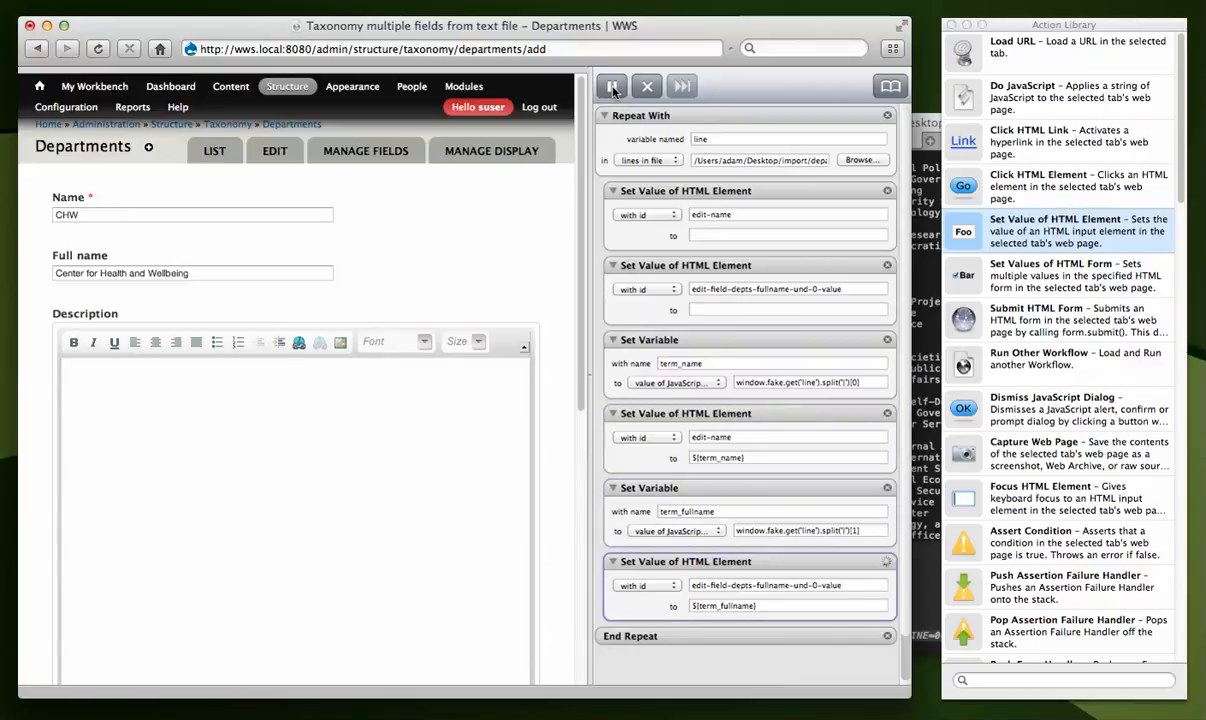
click(646, 86)
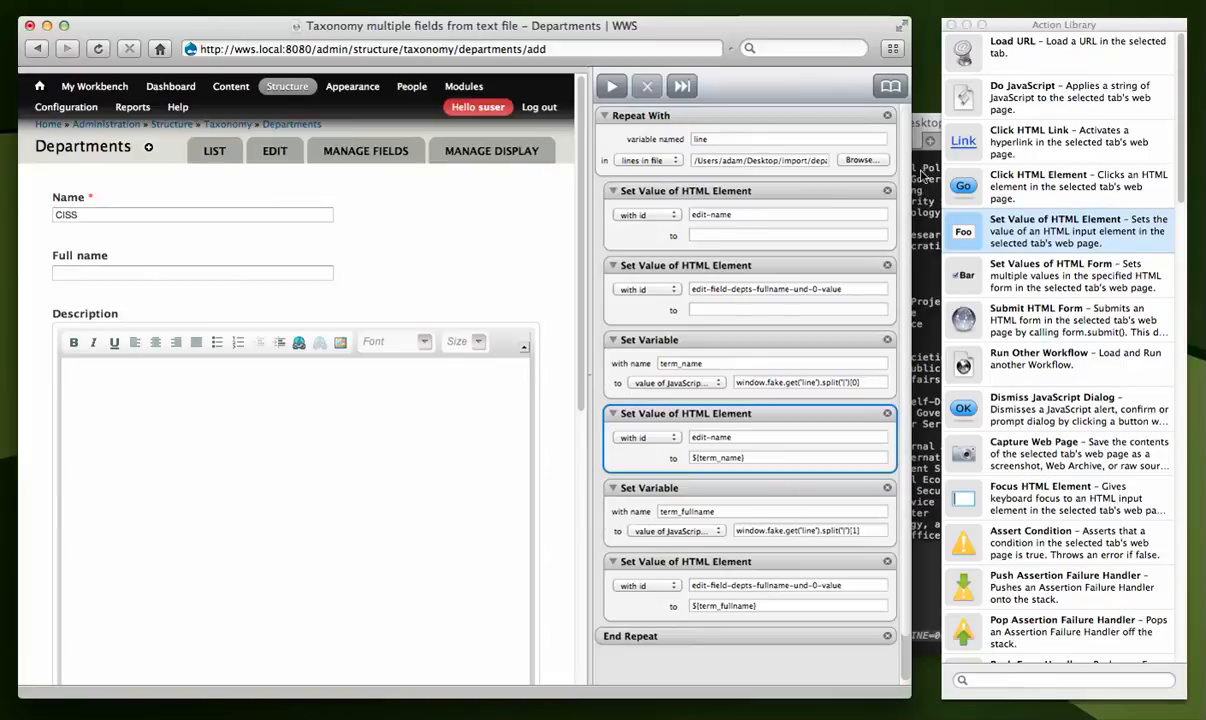
mouse_move(1113, 374)
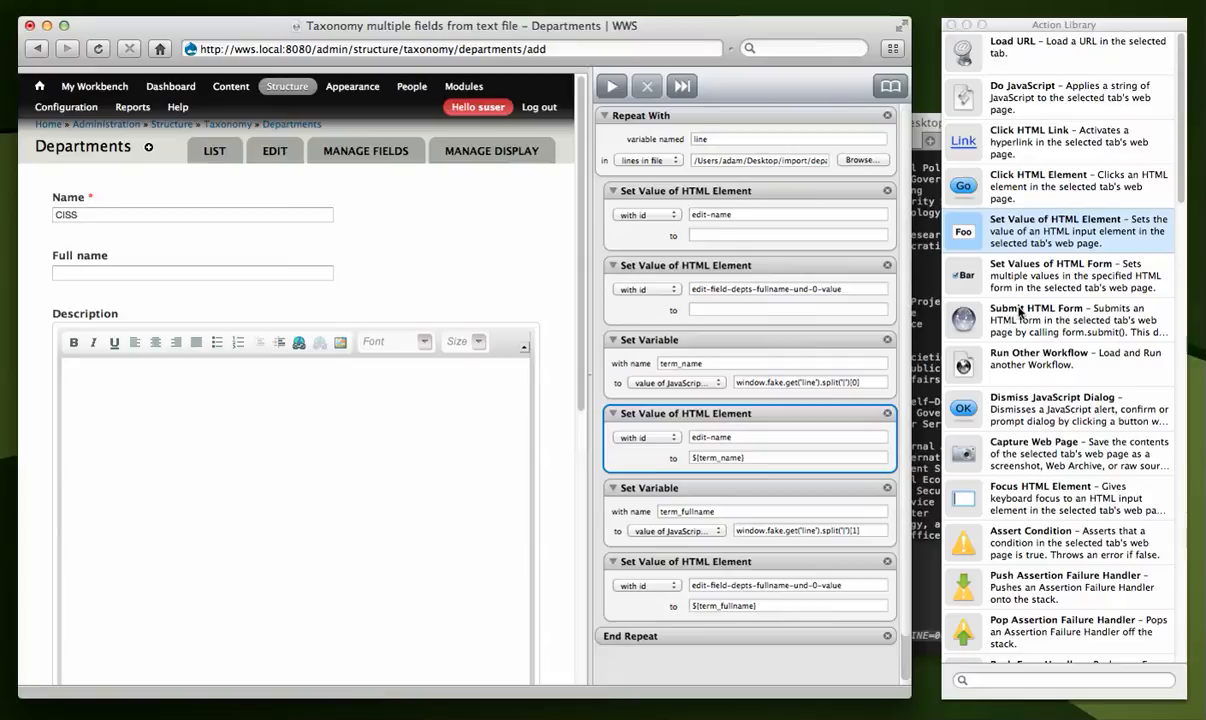
mouse_move(843, 363)
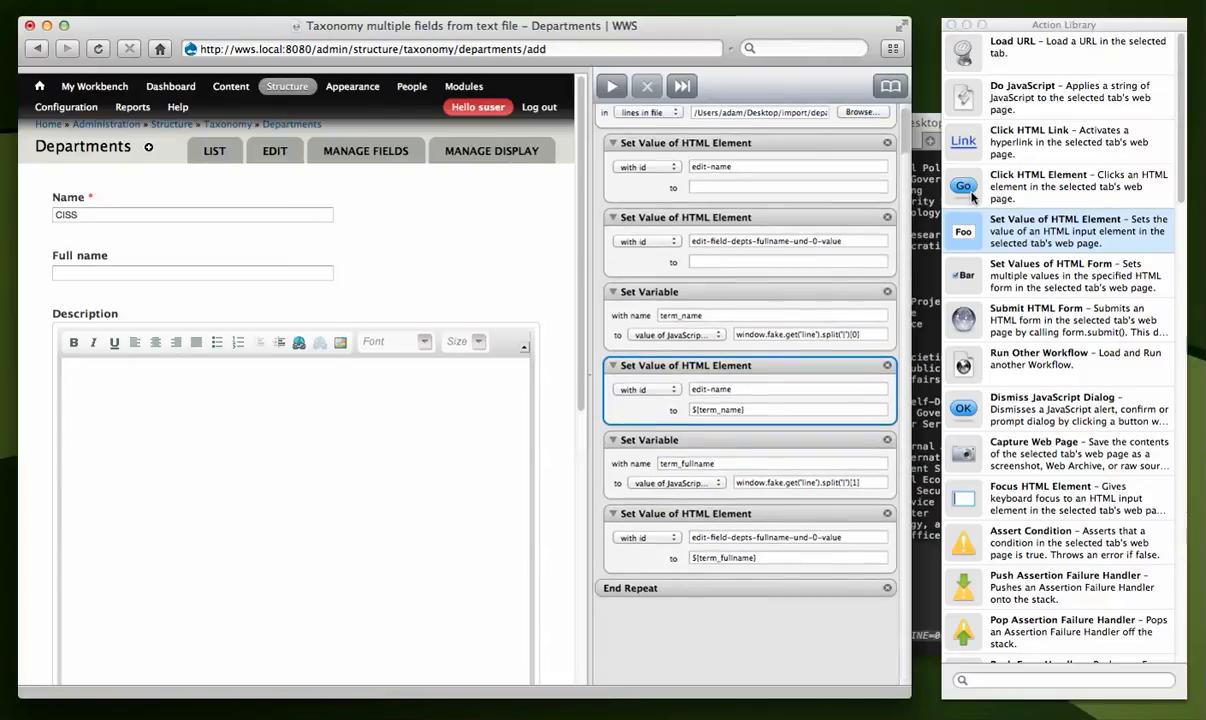
Add a Click HTML Element action targeting edit-submit before End Repeat.
drag(963, 186, 680, 590)
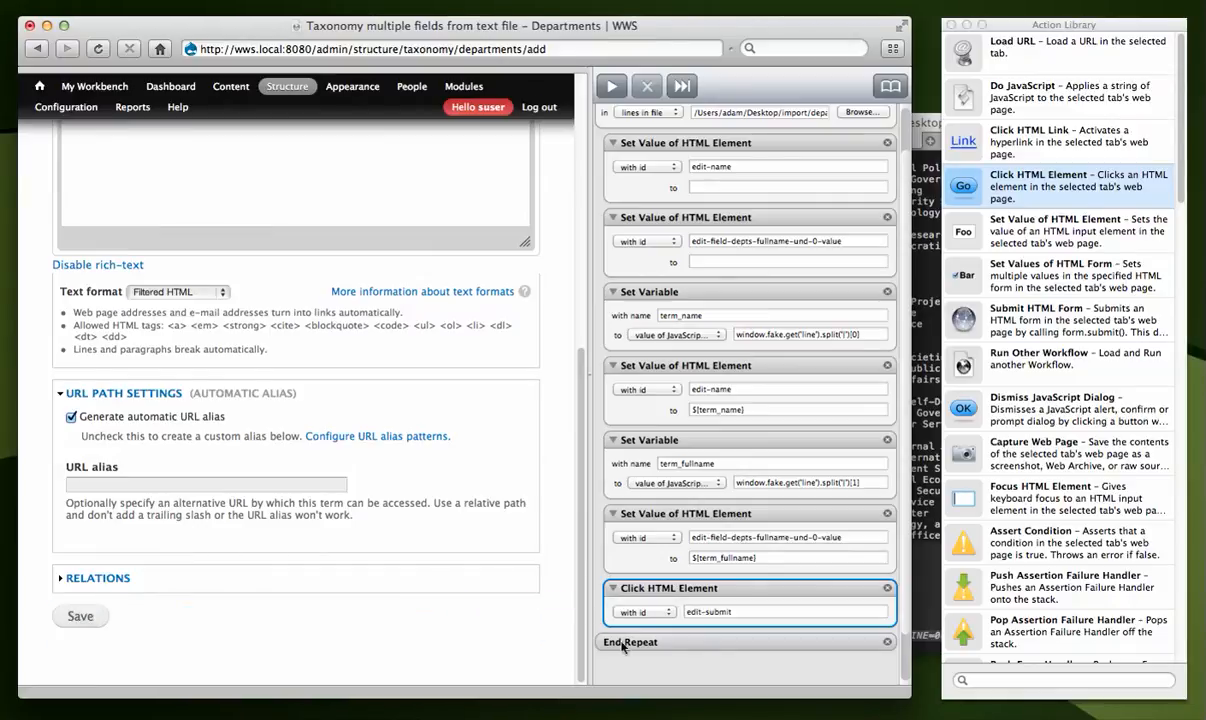
scroll(down, 3)
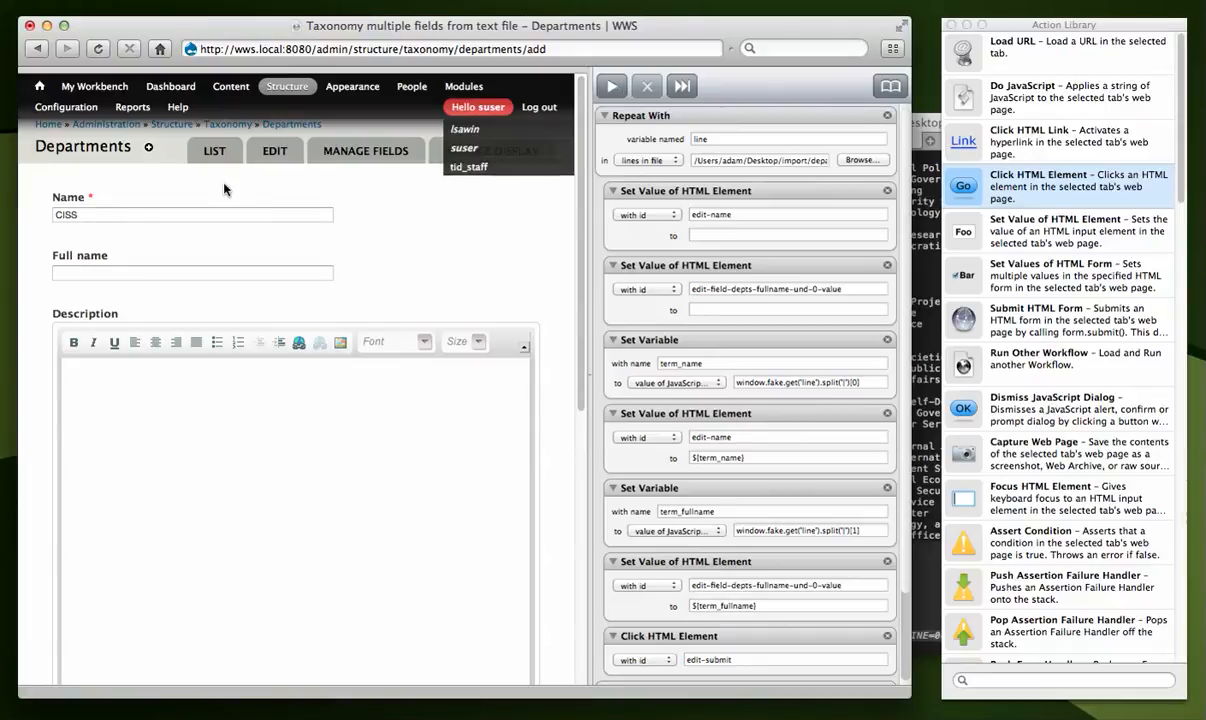
Check the Departments term list shows no terms, then reload the blank add-term form.
click(214, 151)
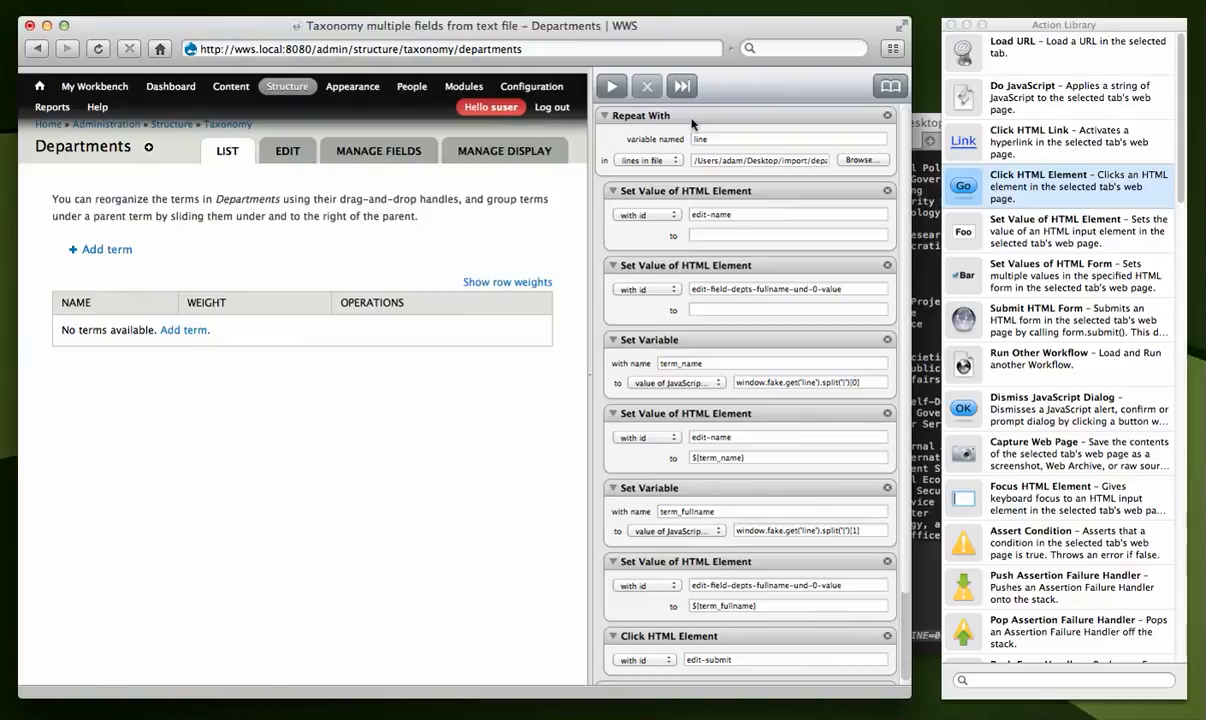
mouse_move(1016, 62)
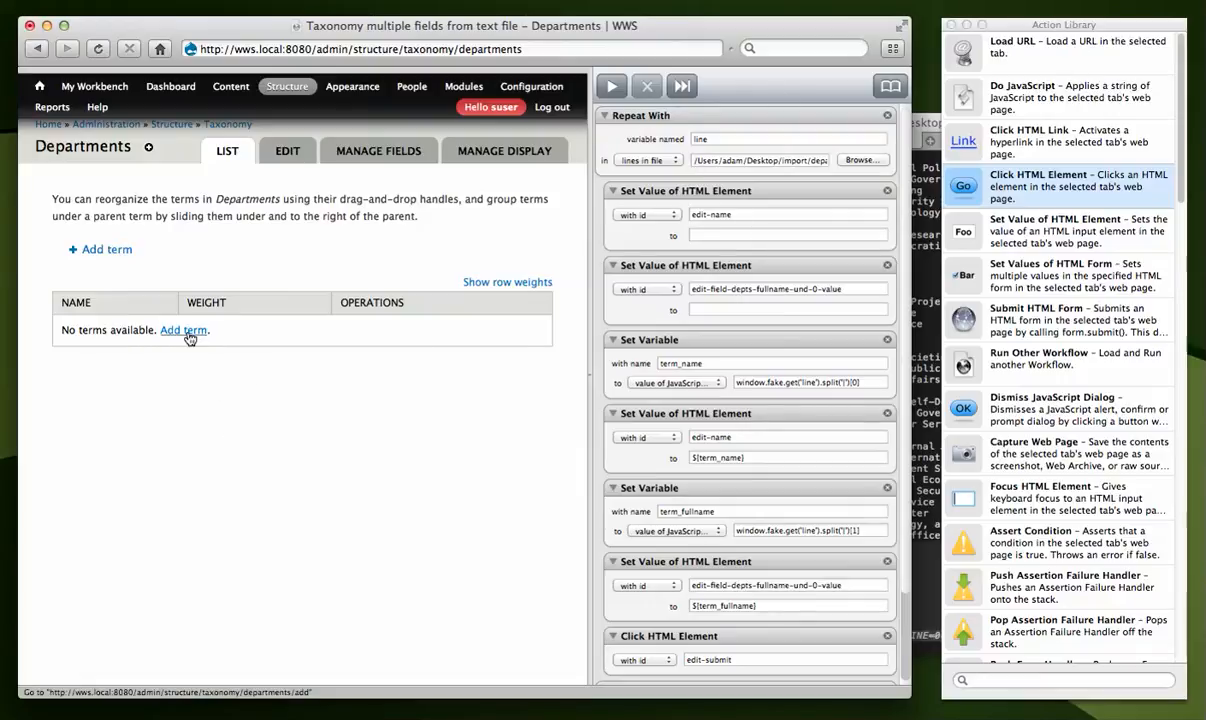
click(183, 330)
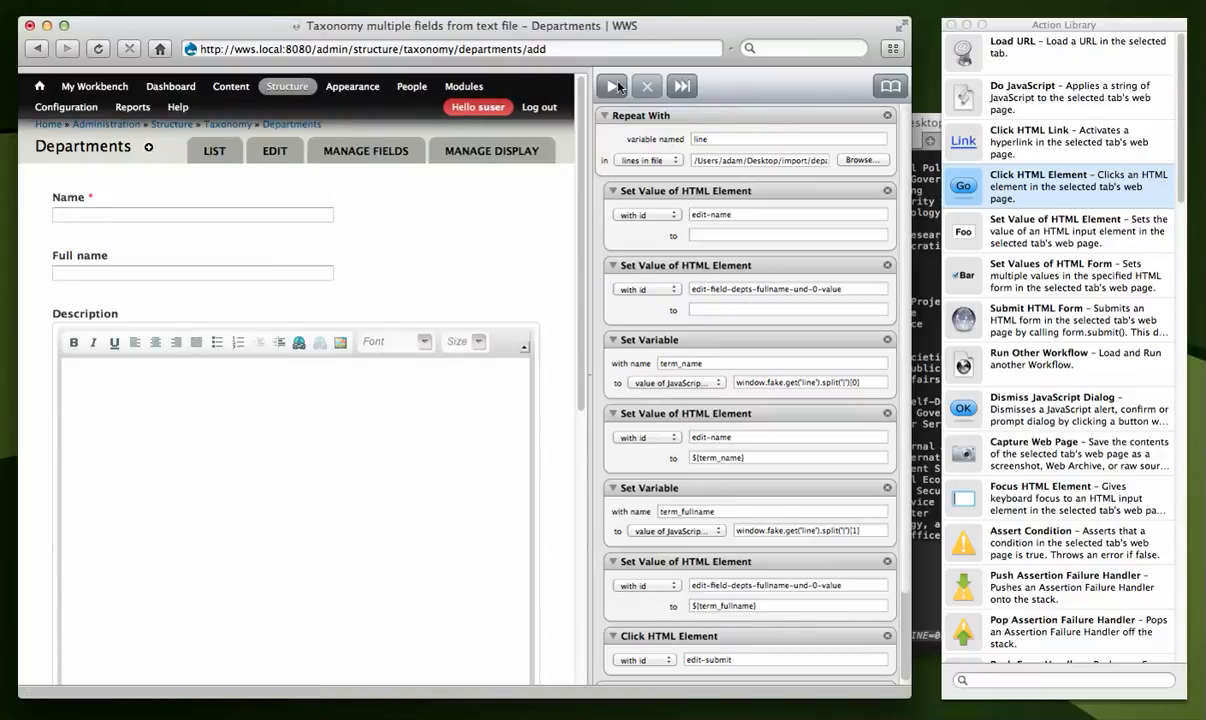
Run the full workflow, saving terms like BUS and CHW before it fills CISS.
click(612, 86)
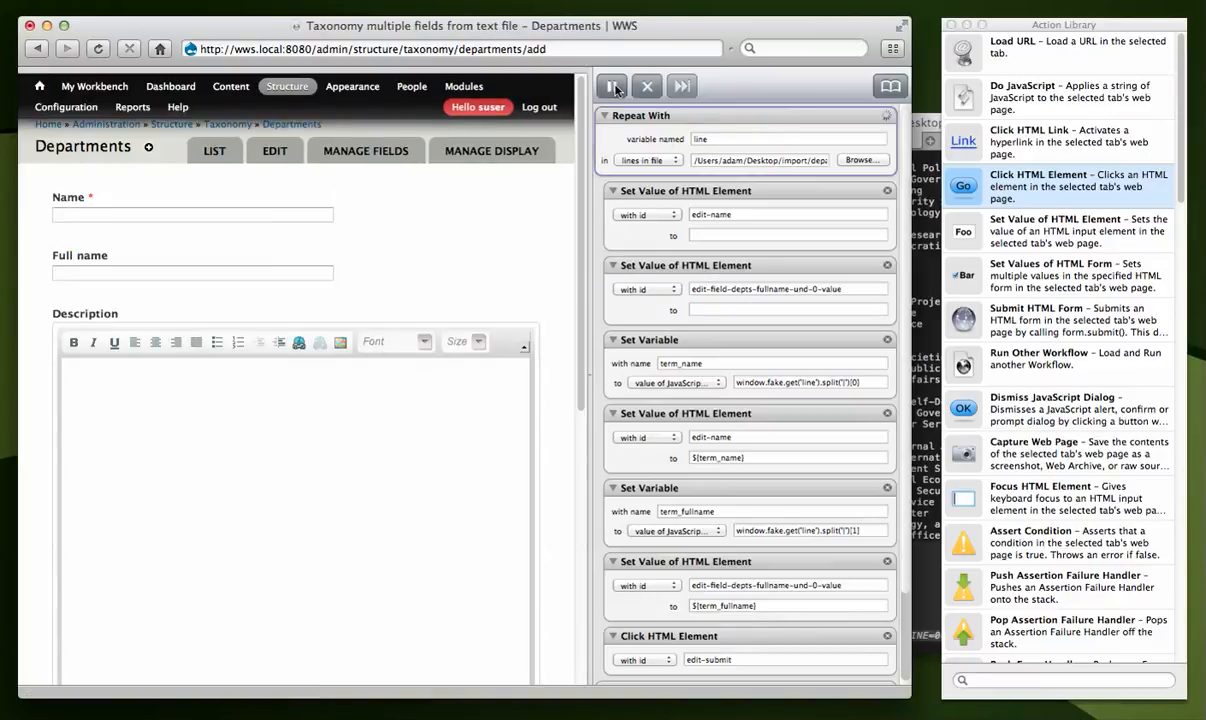
text(BUS)
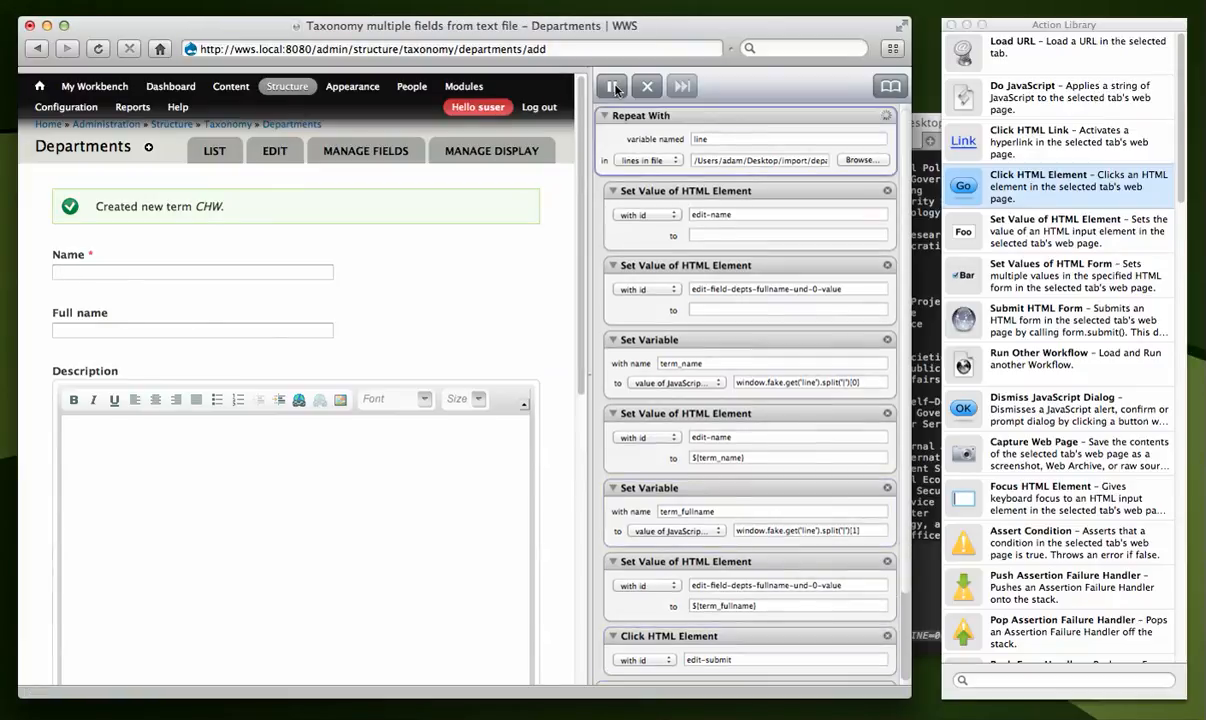
text(CISS)
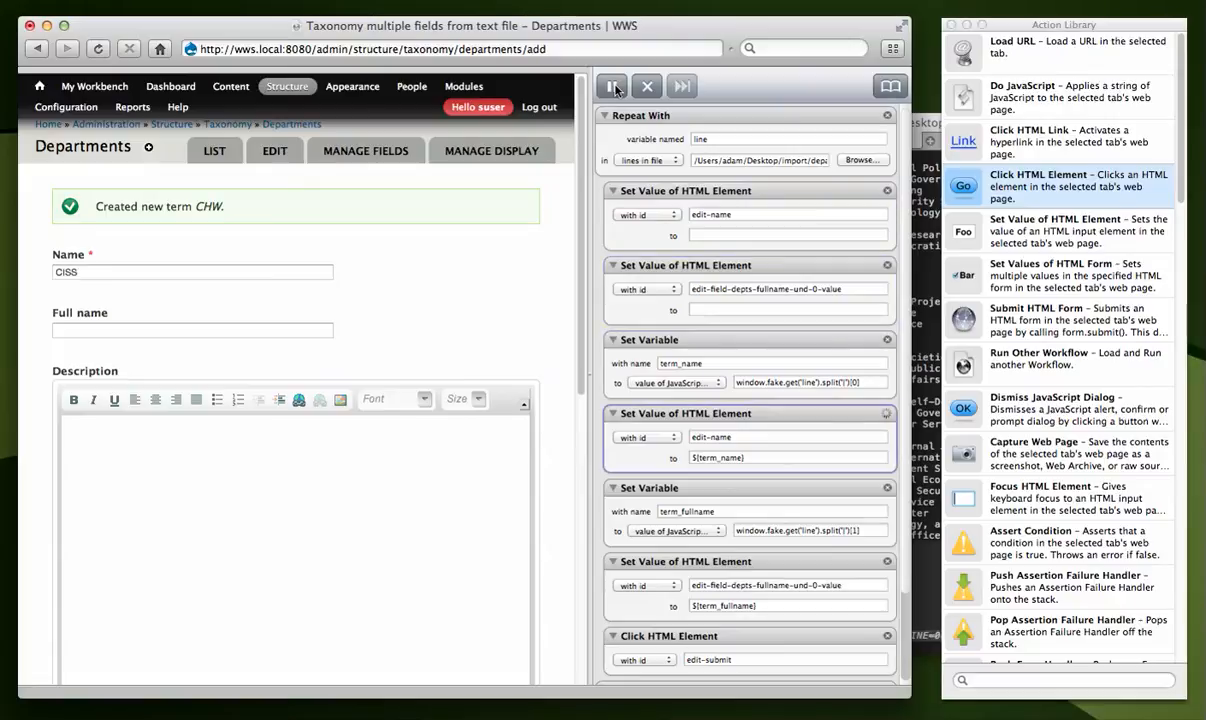